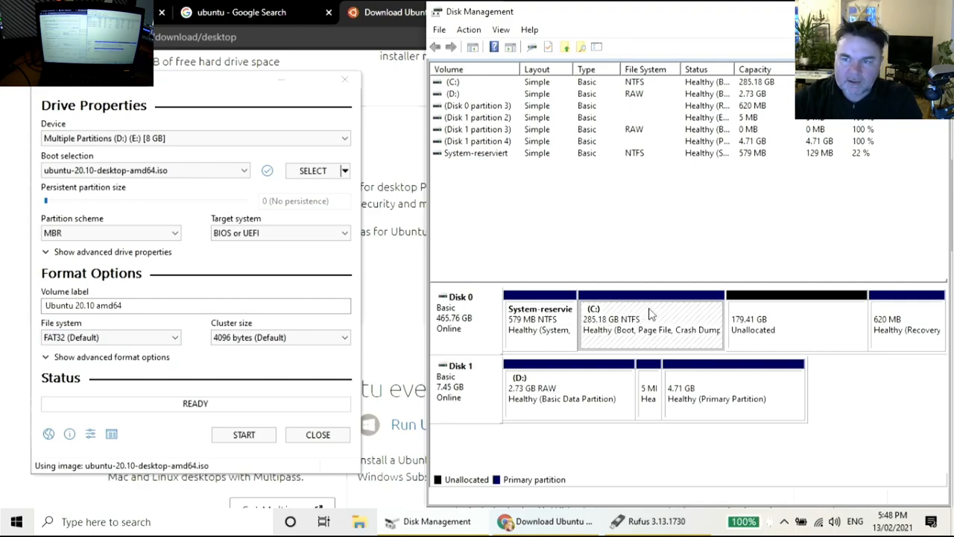
Dismiss the C: partition's context menu without shrinking it.
{"action": "right_click", "coordinate": [650, 316]}
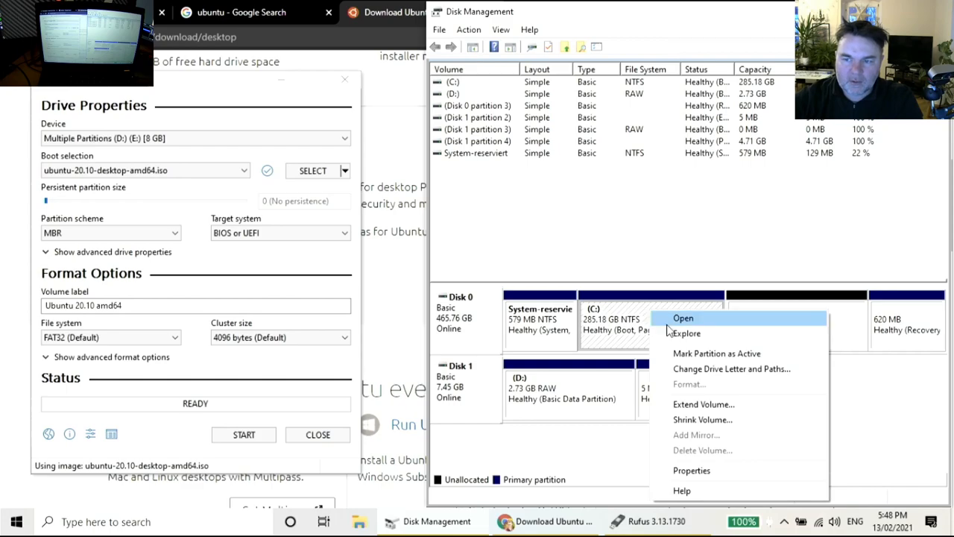
{"action": "mouse_move", "coordinate": [704, 420]}
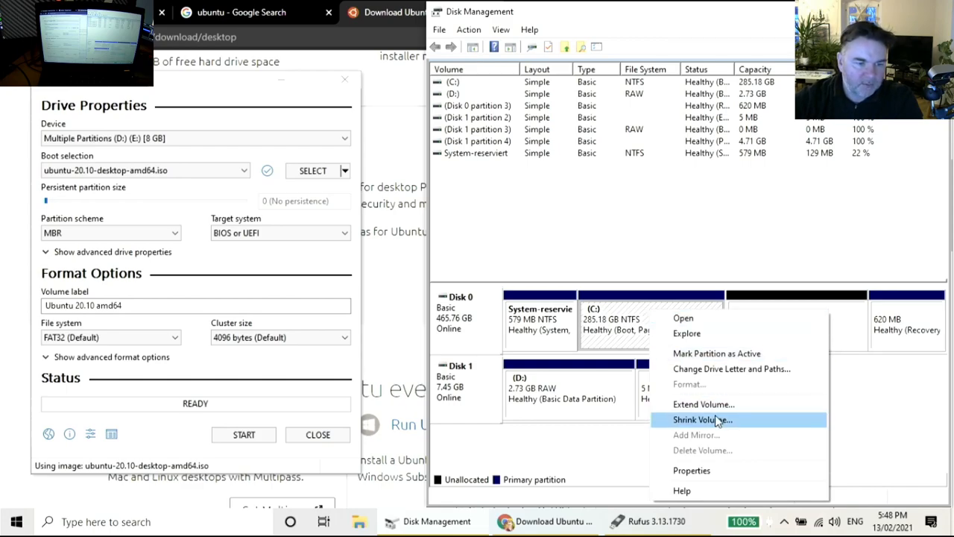
{"action": "left_click", "coordinate": [698, 421]}
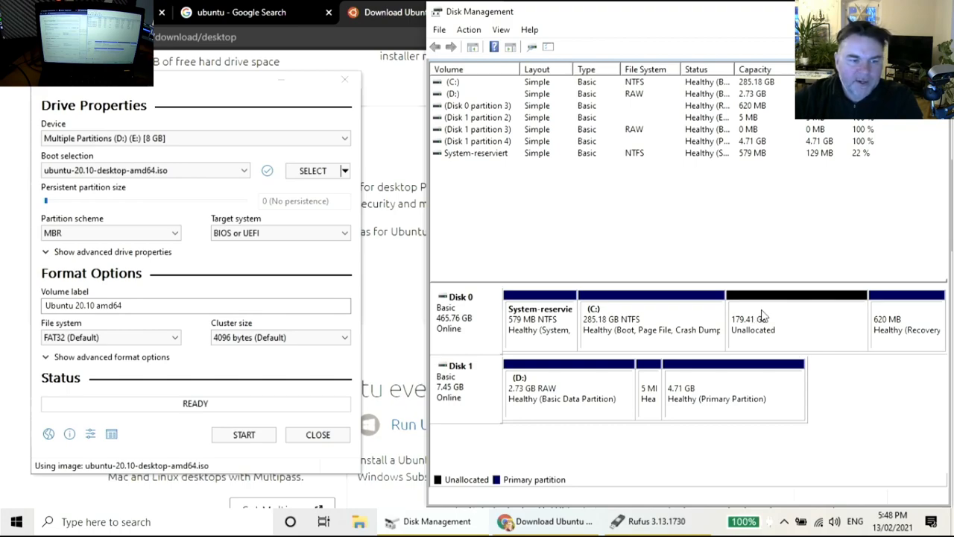
{"action": "mouse_move", "coordinate": [758, 330]}
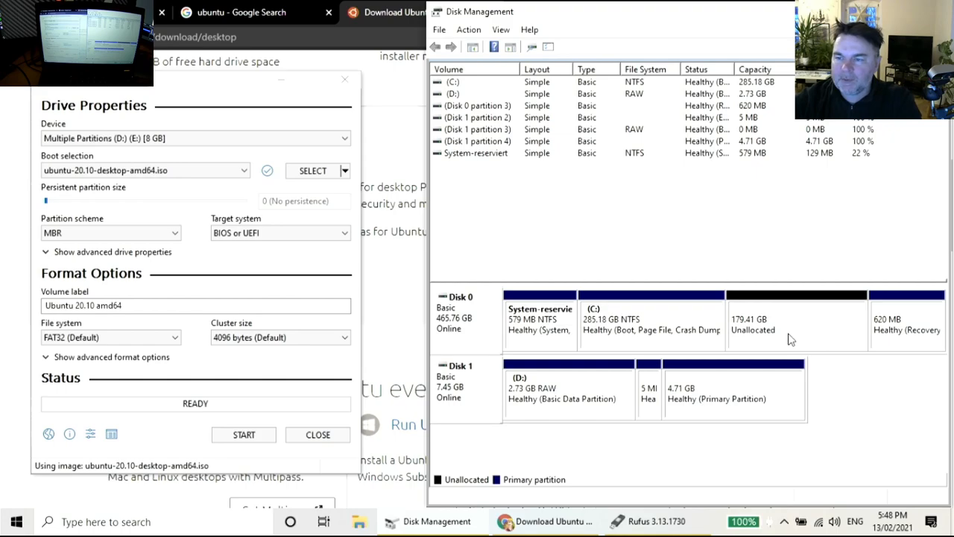
{"action": "mouse_move", "coordinate": [787, 316]}
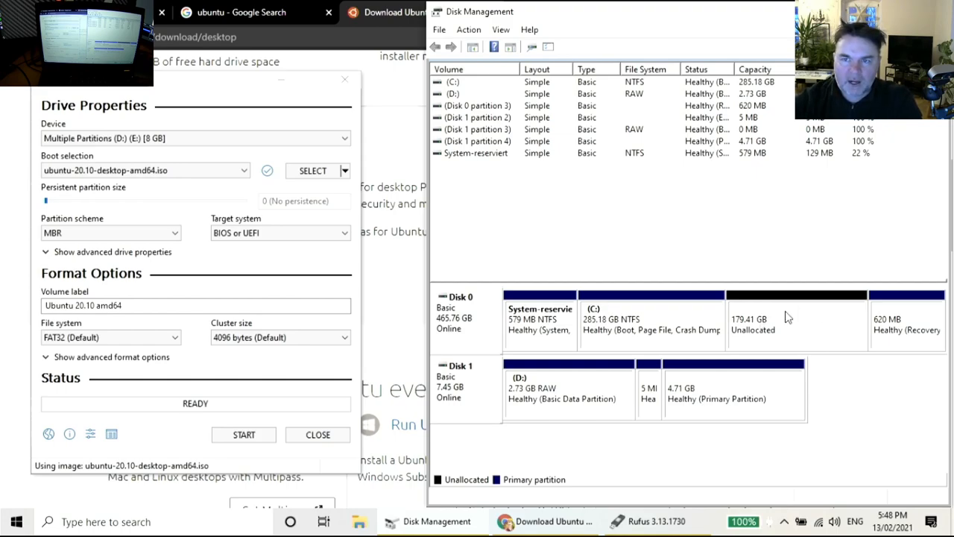
{"action": "mouse_move", "coordinate": [772, 309]}
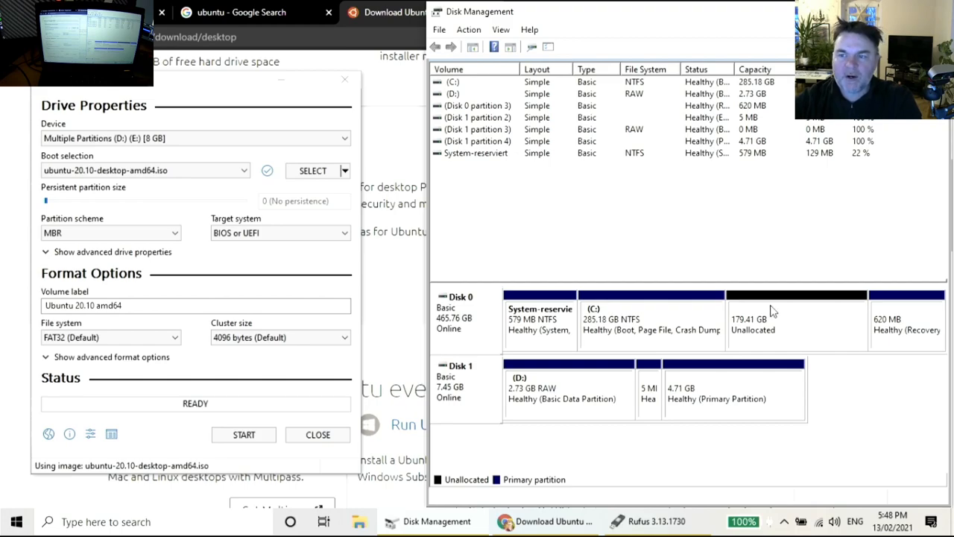
{"action": "mouse_move", "coordinate": [265, 265]}
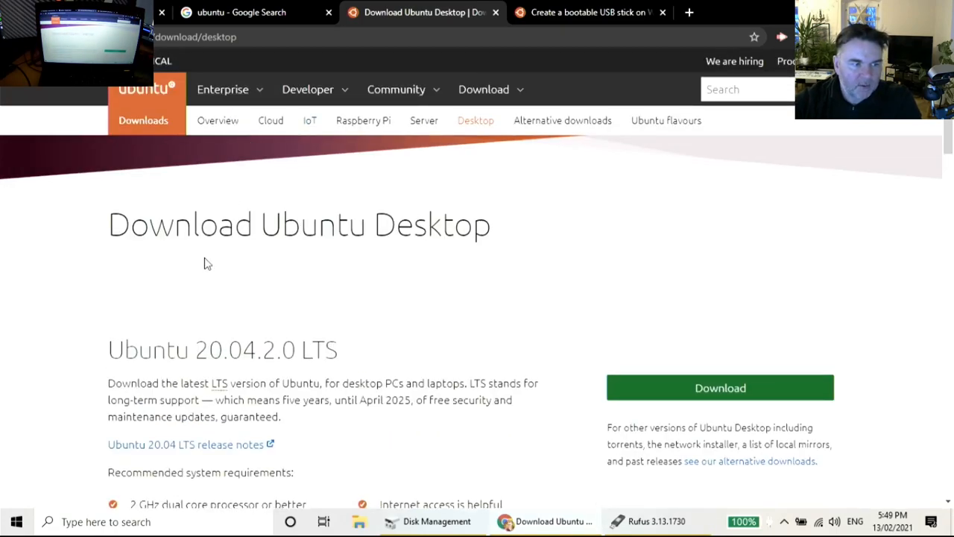
Start the Ubuntu 20.10 desktop image download and reach the bootable-USB tutorial.
{"action": "scroll", "scroll_direction": "down", "scroll_amount": 3}
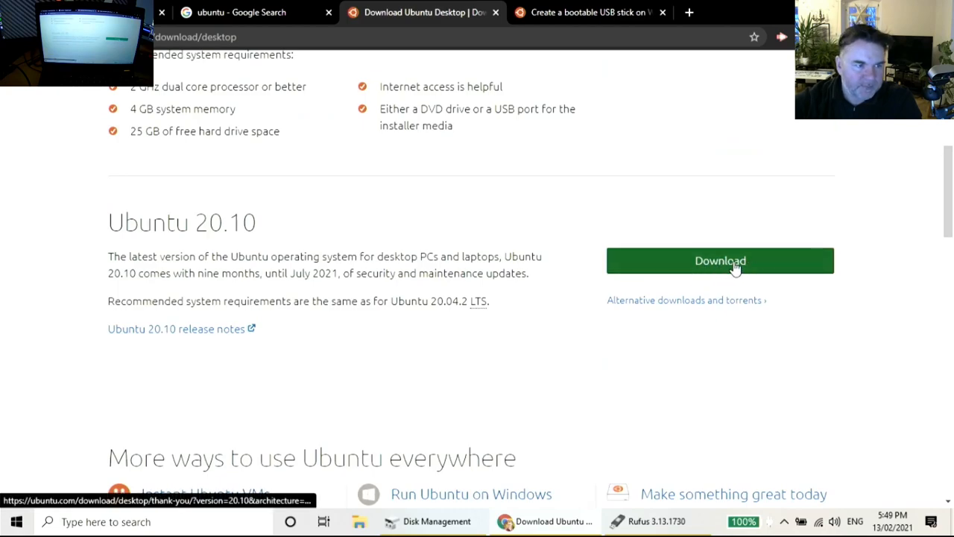
{"action": "left_click", "coordinate": [589, 12]}
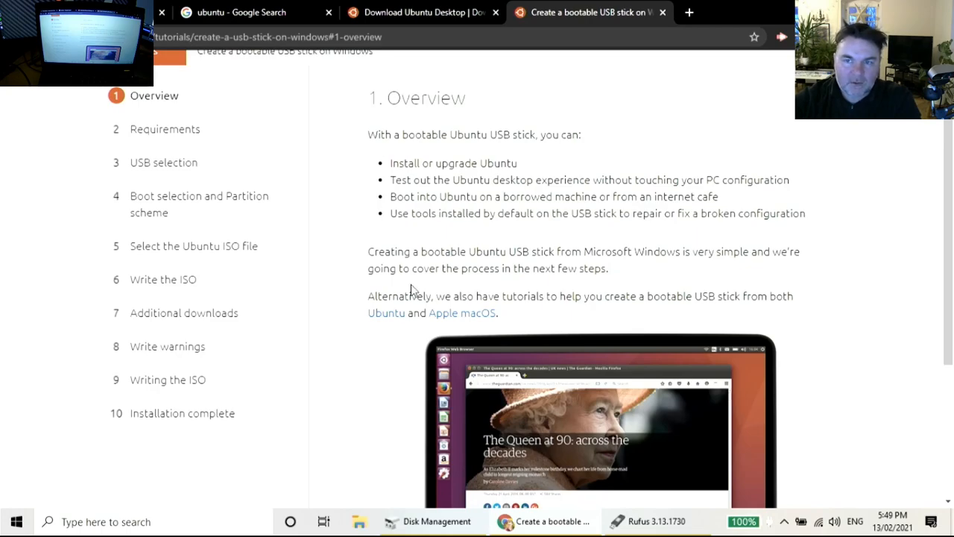
{"action": "mouse_move", "coordinate": [416, 325]}
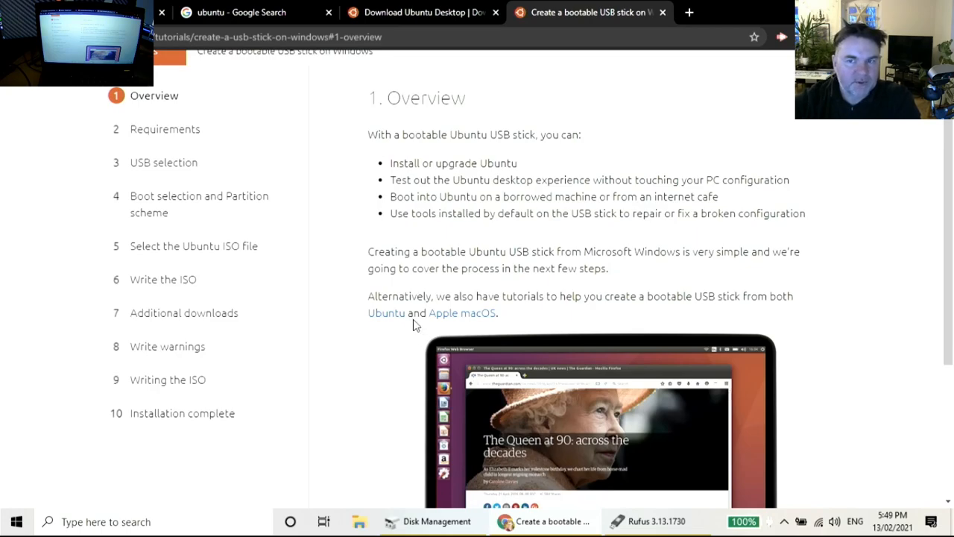
{"action": "scroll", "scroll_direction": "down", "scroll_amount": 3}
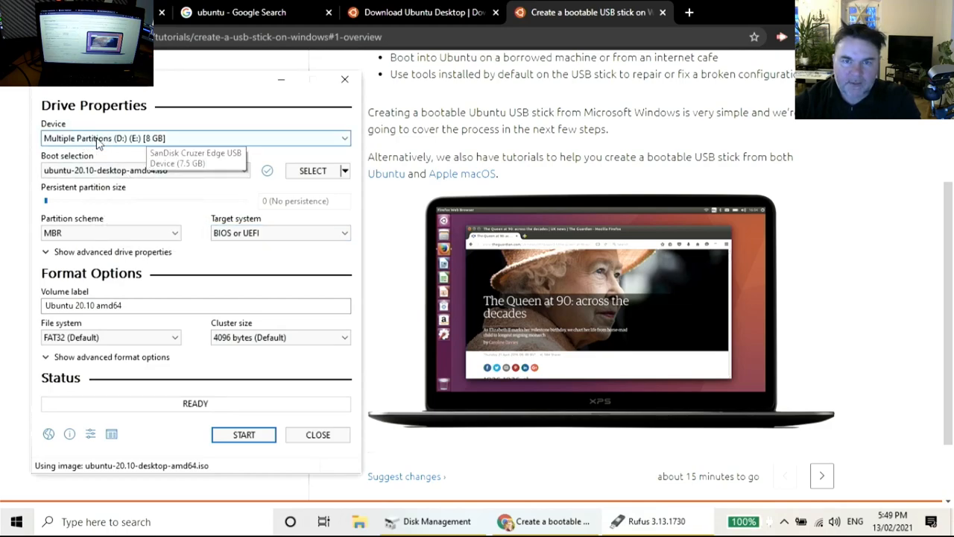
{"action": "left_click", "coordinate": [196, 137]}
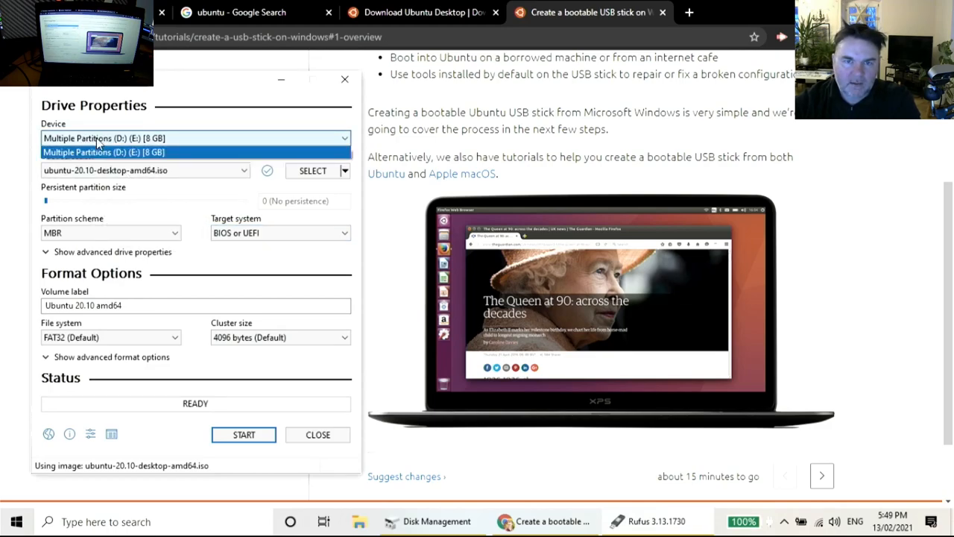
{"action": "mouse_move", "coordinate": [27, 157]}
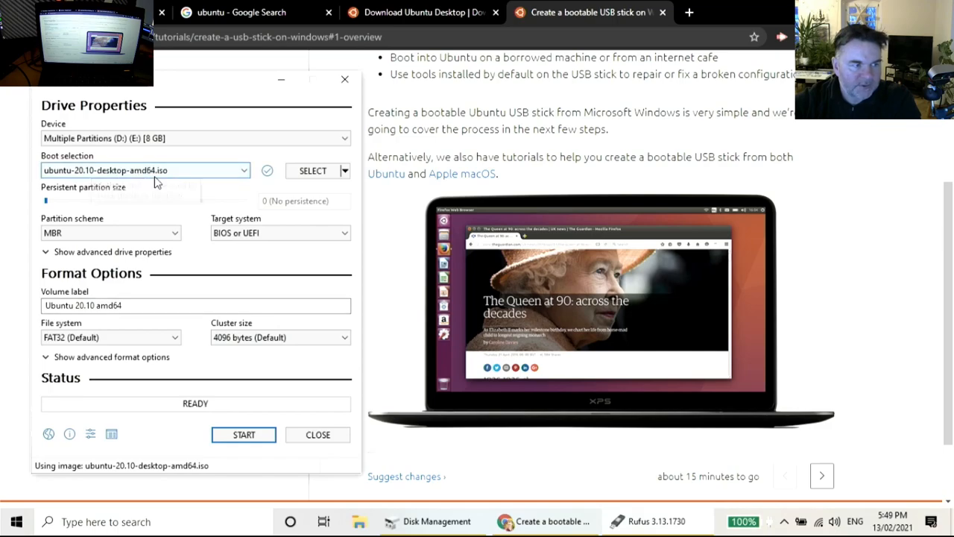
{"action": "mouse_move", "coordinate": [149, 173]}
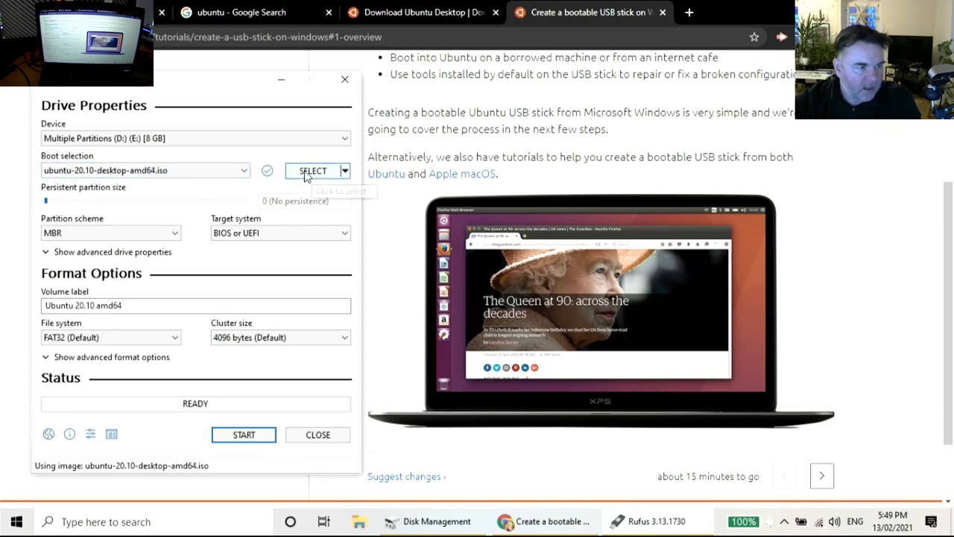
{"action": "mouse_move", "coordinate": [95, 238]}
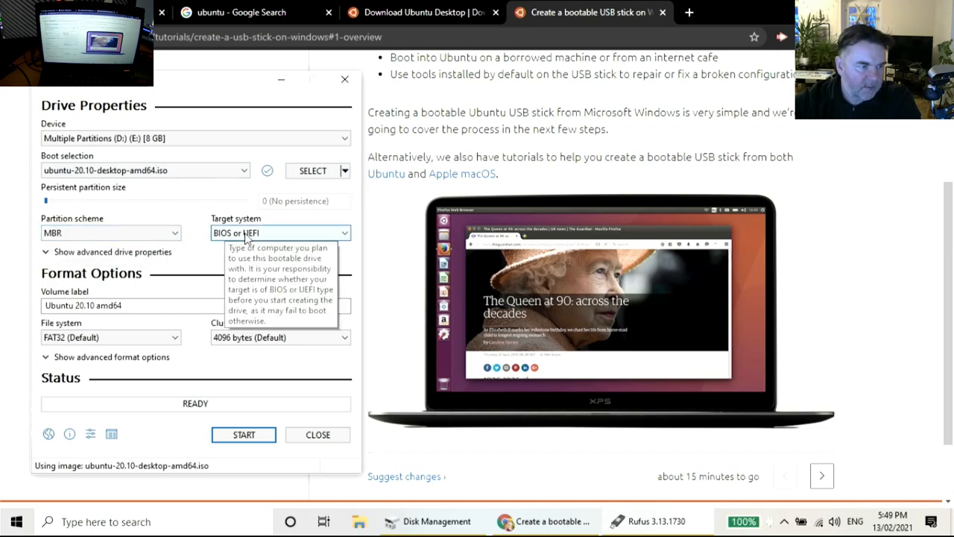
{"action": "mouse_move", "coordinate": [127, 304]}
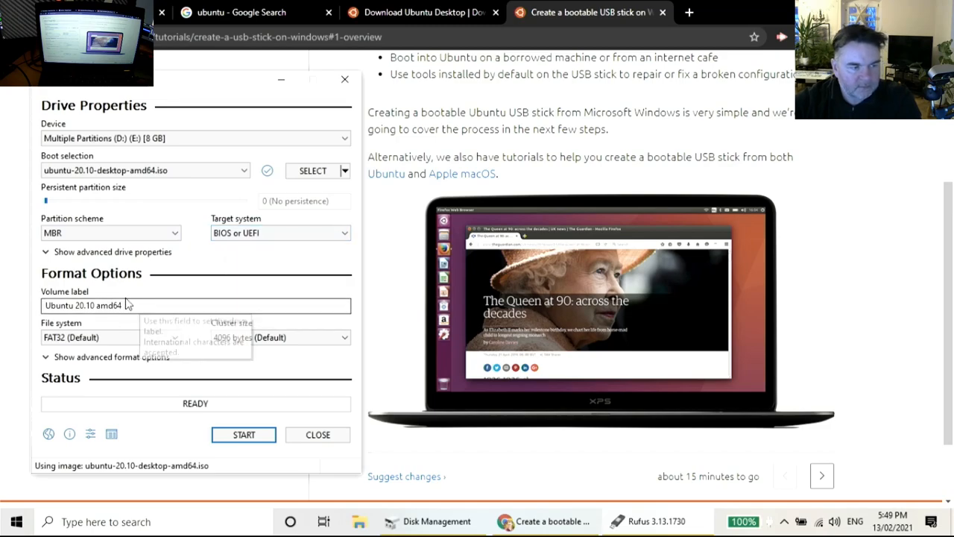
{"action": "mouse_move", "coordinate": [110, 447]}
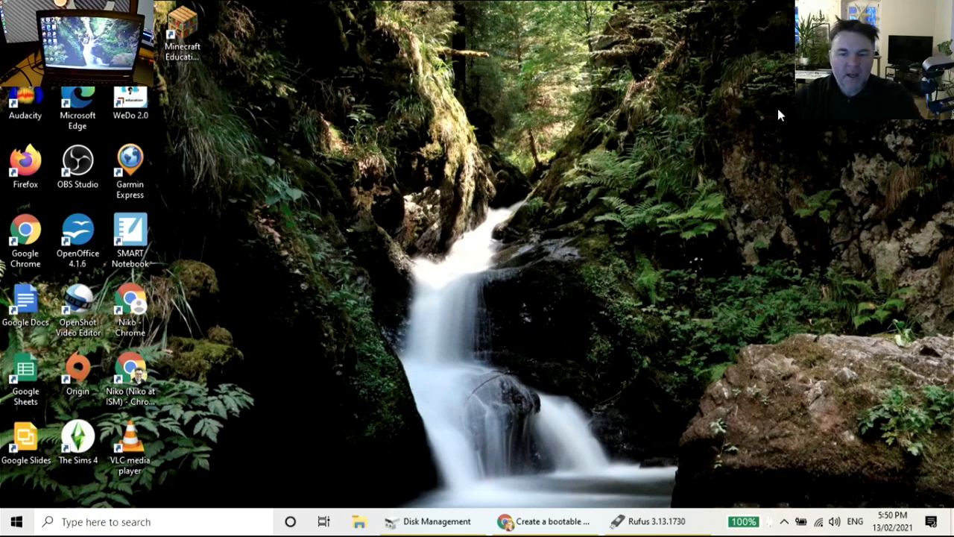
{"action": "mouse_move", "coordinate": [310, 275]}
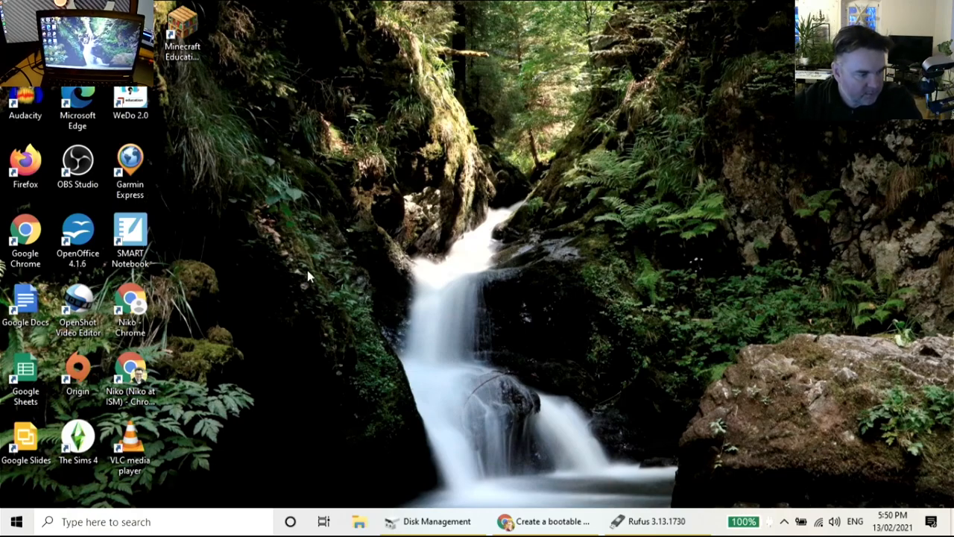
Shut down Windows from the Start menu, choosing 'Shut down anyway' past the blocking app.
{"action": "left_click", "coordinate": [17, 522]}
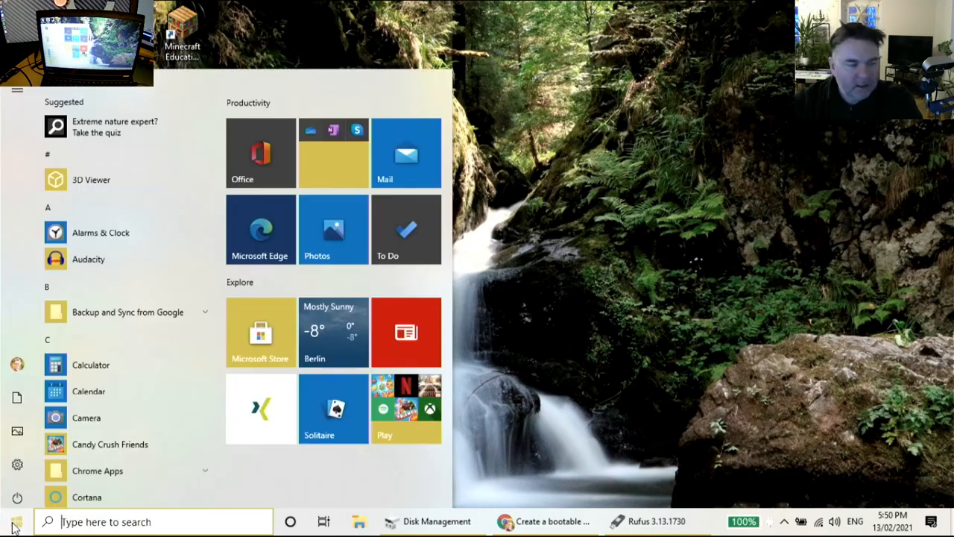
{"action": "left_click", "coordinate": [16, 497]}
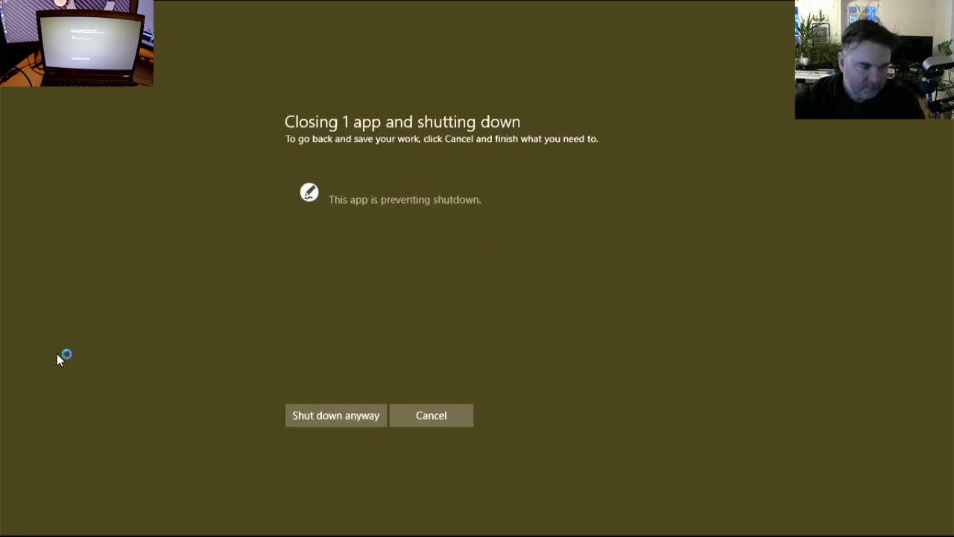
{"action": "left_click", "coordinate": [335, 415]}
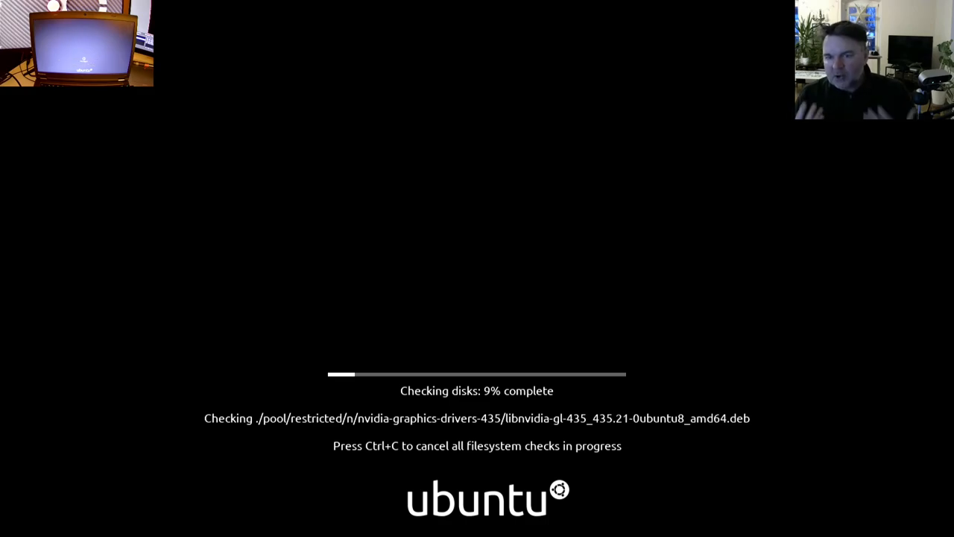
Cancel the filesystem check with Ctrl+C so Ubuntu continues booting from USB.
{"action": "key", "text": "ctrl+c"}
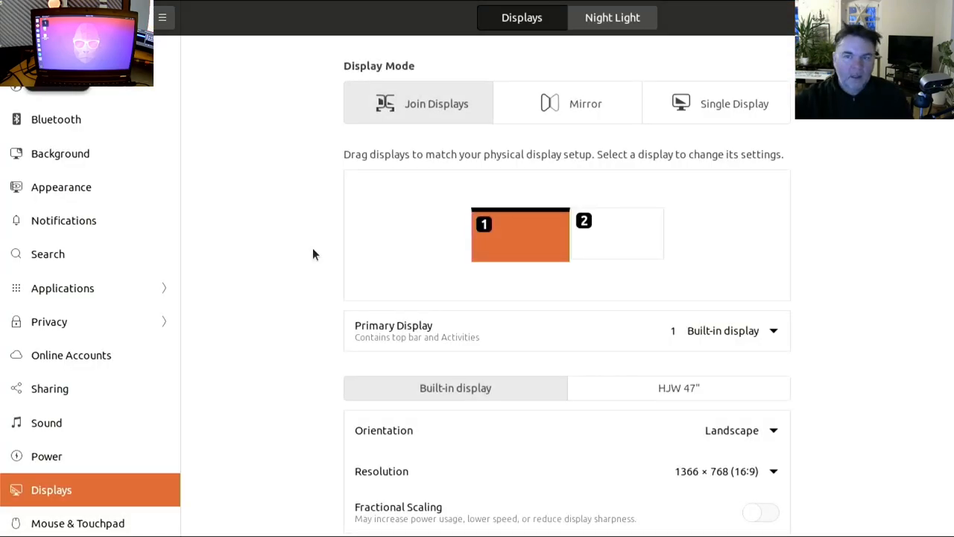
{"action": "mouse_move", "coordinate": [470, 82]}
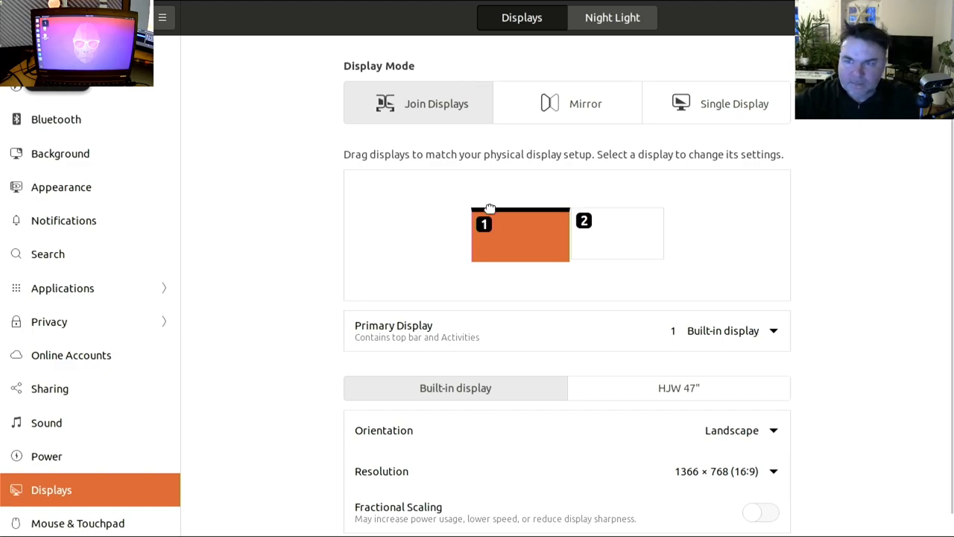
{"action": "mouse_move", "coordinate": [570, 21]}
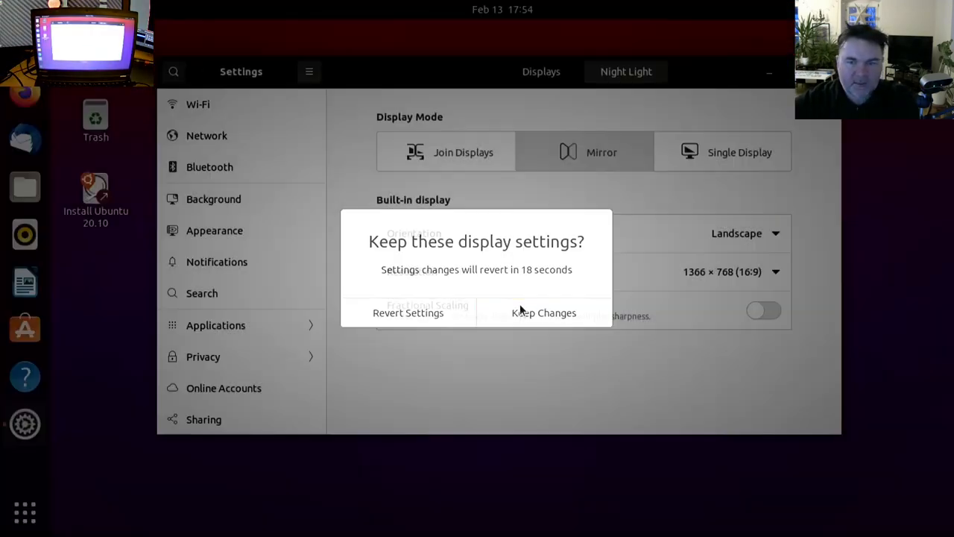
Confirm Keep Changes so the Mirror display mode stays applied.
{"action": "left_click", "coordinate": [542, 313]}
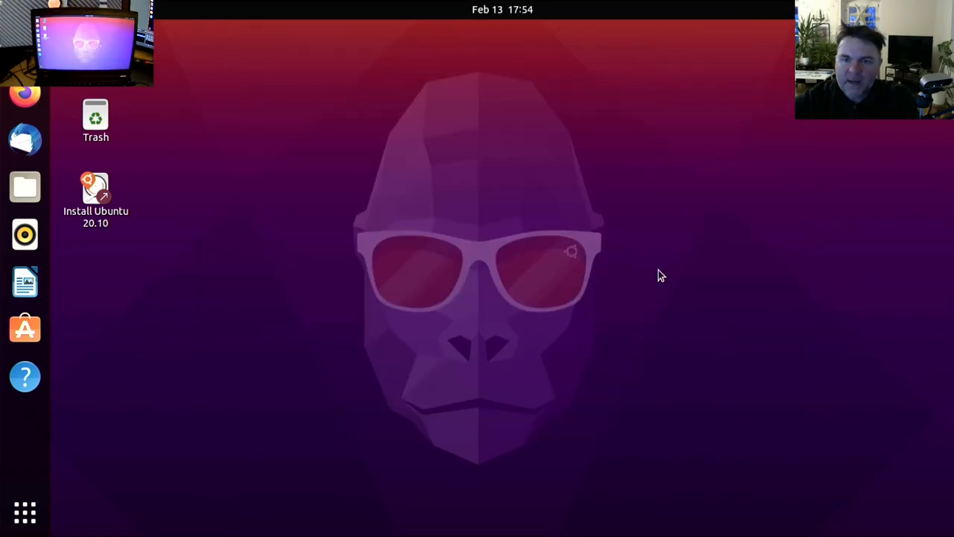
{"action": "mouse_move", "coordinate": [474, 211]}
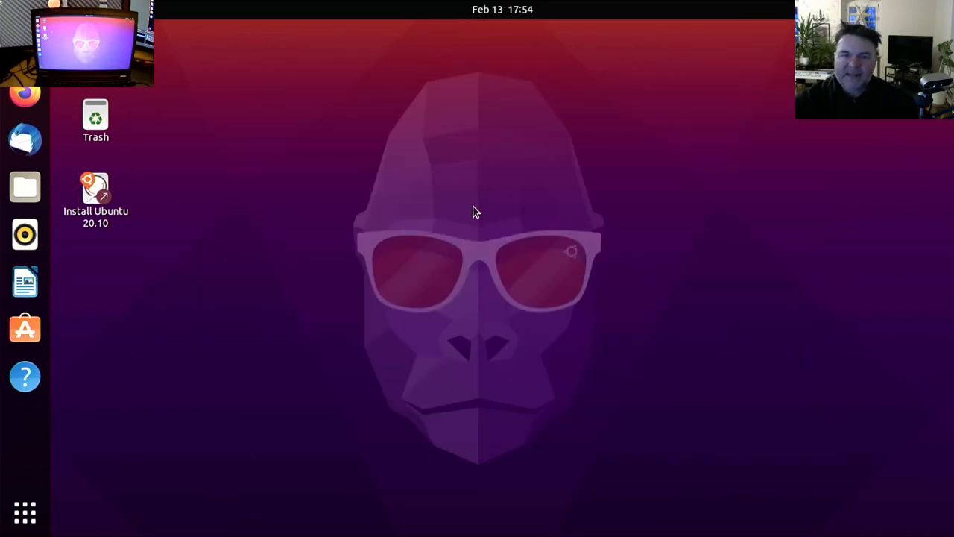
Launch the Install Ubuntu 20.10 installer from its desktop icon.
{"action": "left_click", "coordinate": [95, 202]}
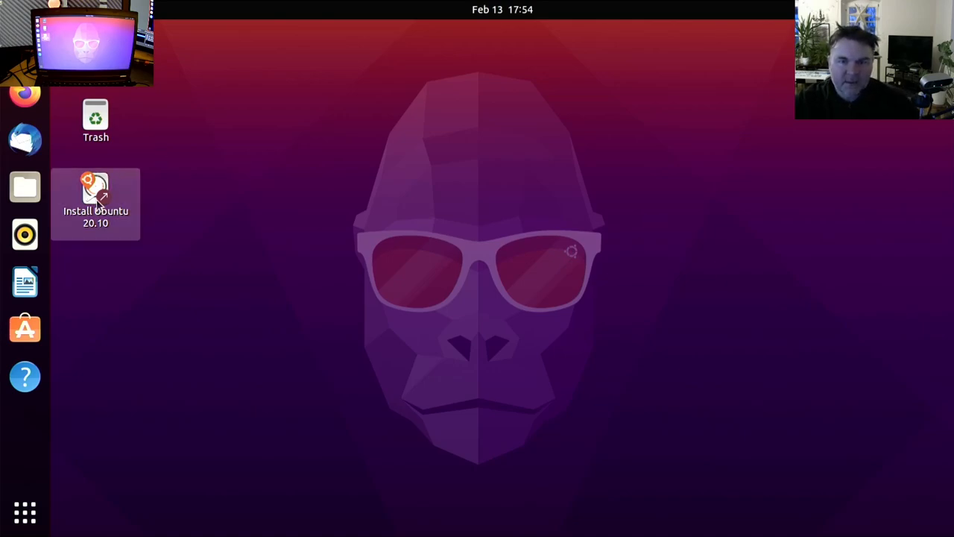
{"action": "mouse_move", "coordinate": [111, 208]}
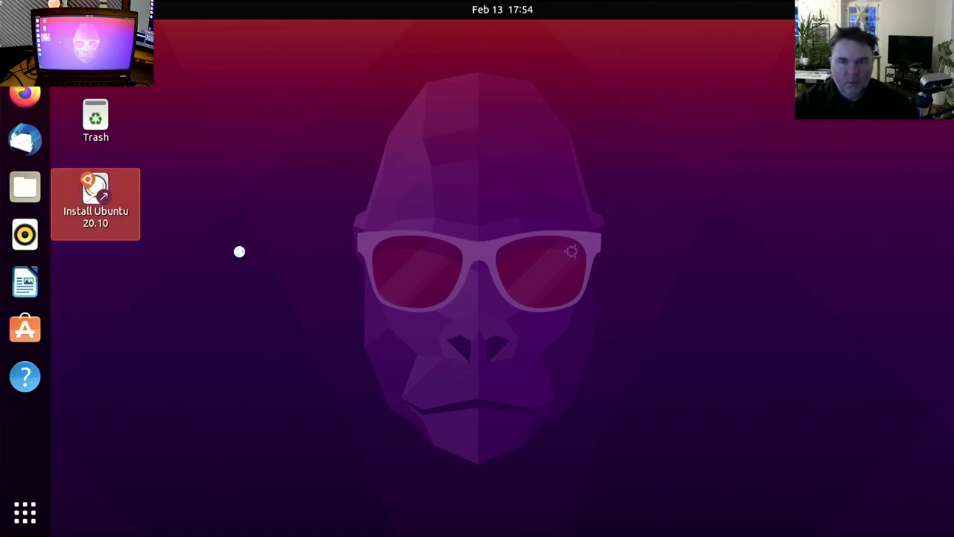
{"action": "double_click", "coordinate": [95, 203]}
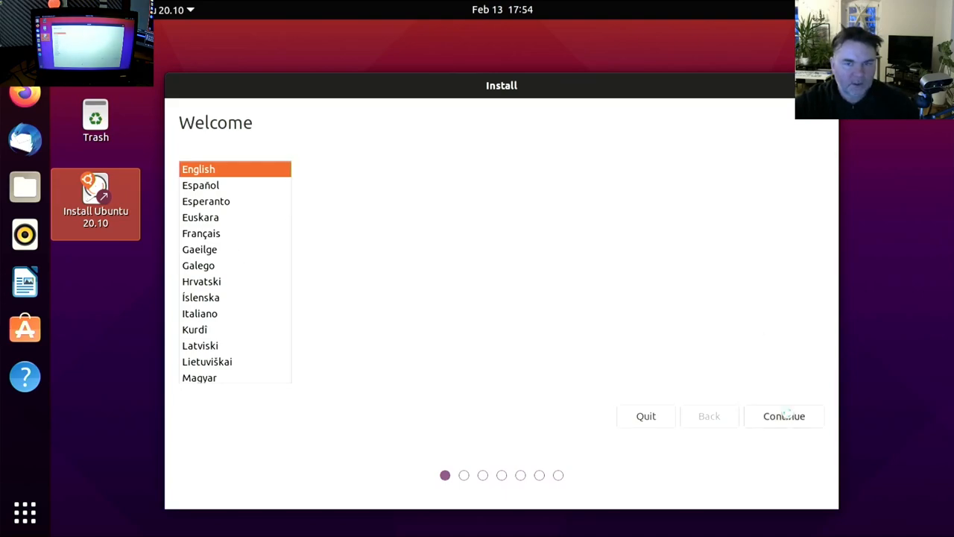
Accept English and the English (US) layout, then choose the PrancingPony wi-fi network to connect.
{"action": "left_click", "coordinate": [782, 415]}
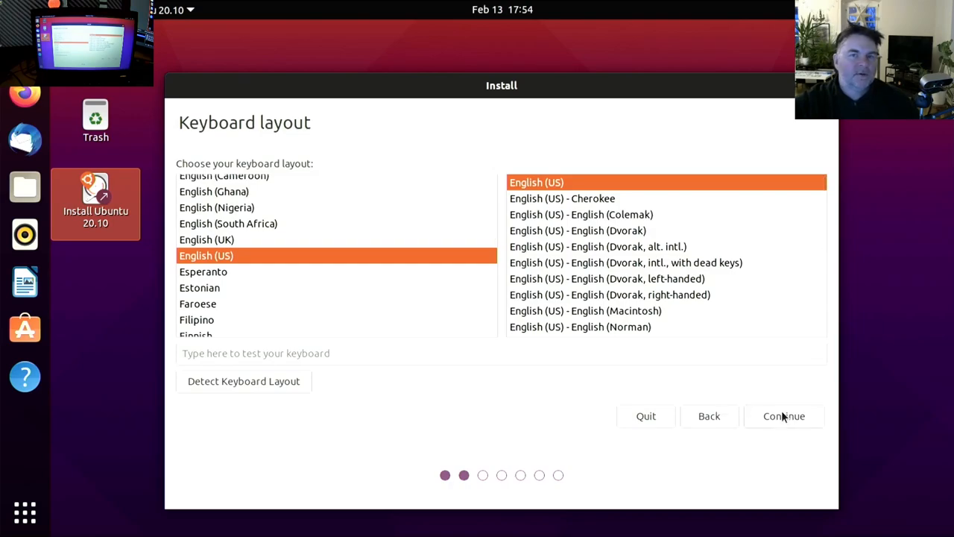
{"action": "left_click", "coordinate": [784, 416]}
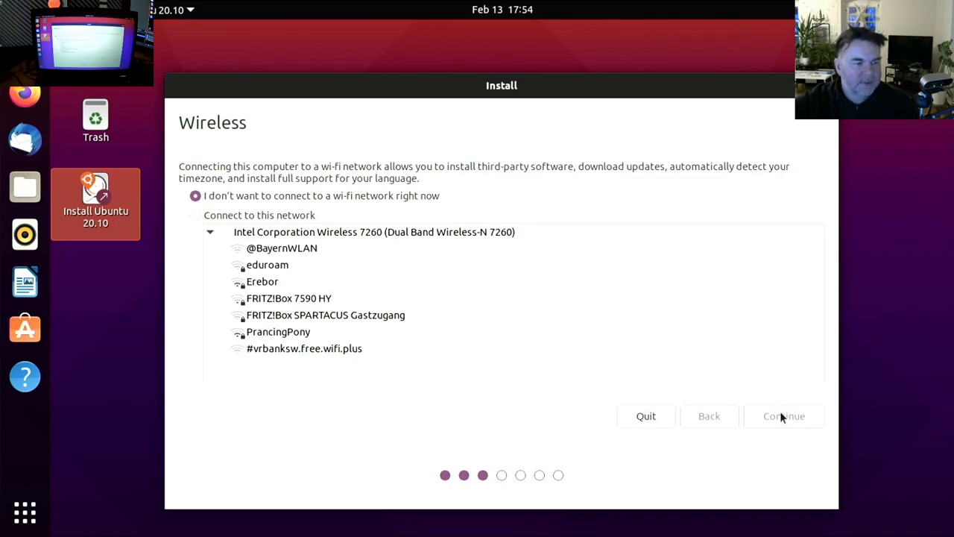
{"action": "left_click", "coordinate": [278, 331]}
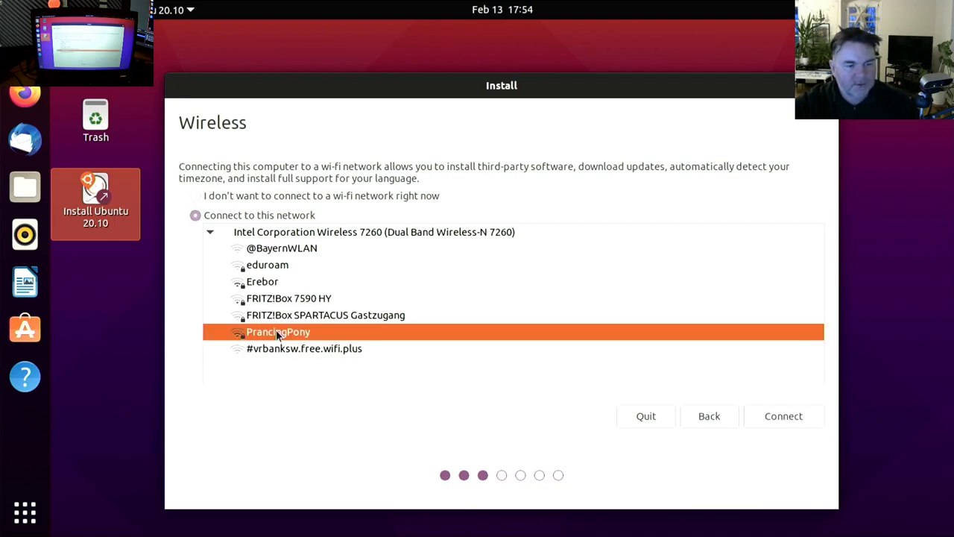
{"action": "left_click", "coordinate": [785, 416]}
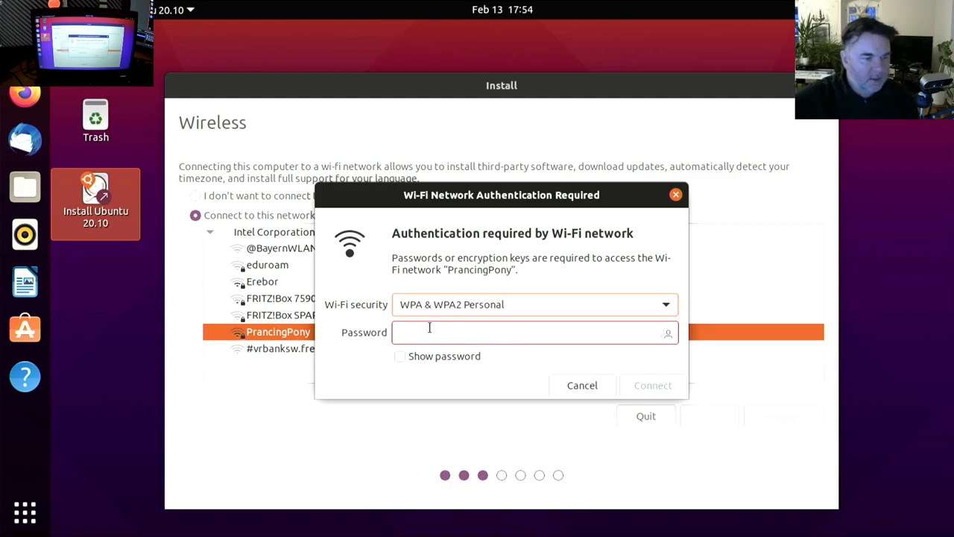
Enter the PrancingPony password, connect, and continue past the Wireless step.
{"action": "left_click", "coordinate": [525, 333]}
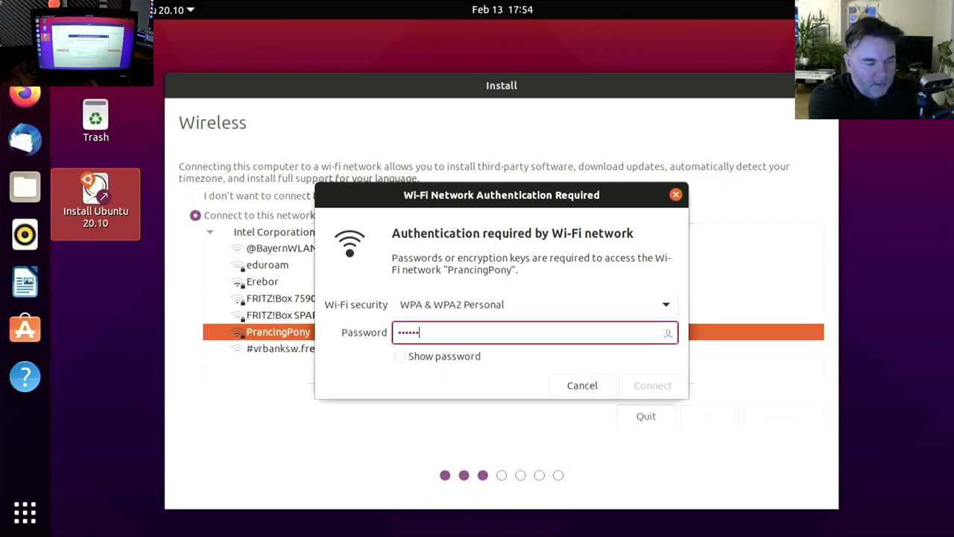
{"action": "type", "text": "••"}
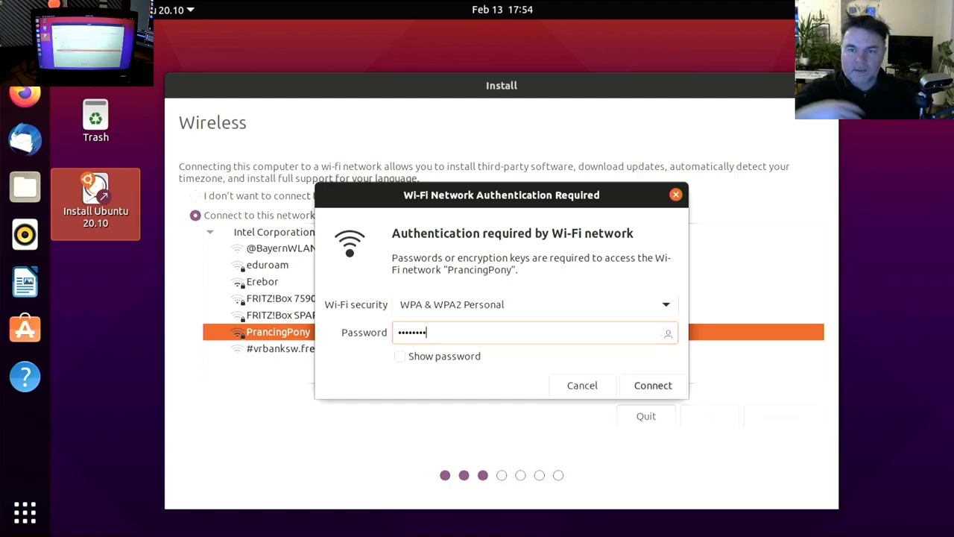
{"action": "left_click", "coordinate": [653, 385]}
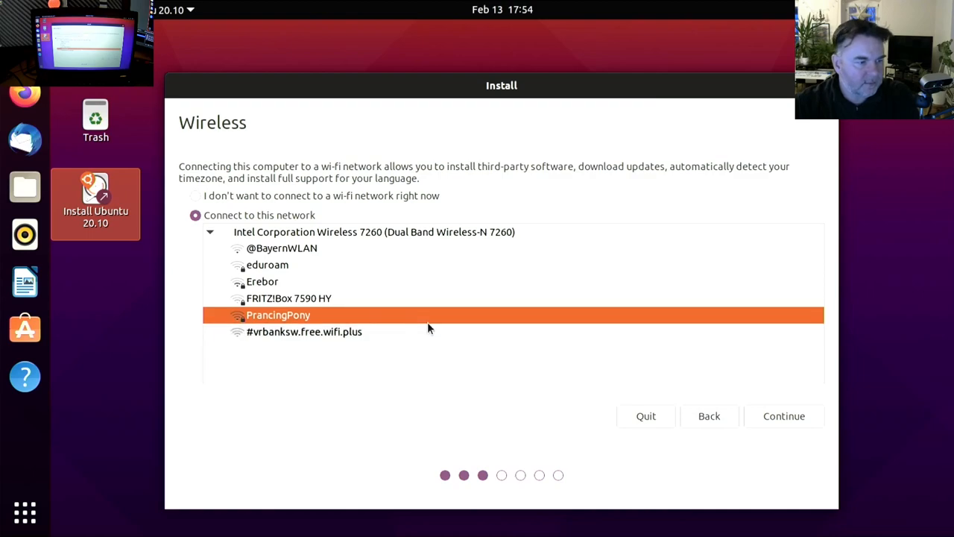
{"action": "mouse_move", "coordinate": [817, 477]}
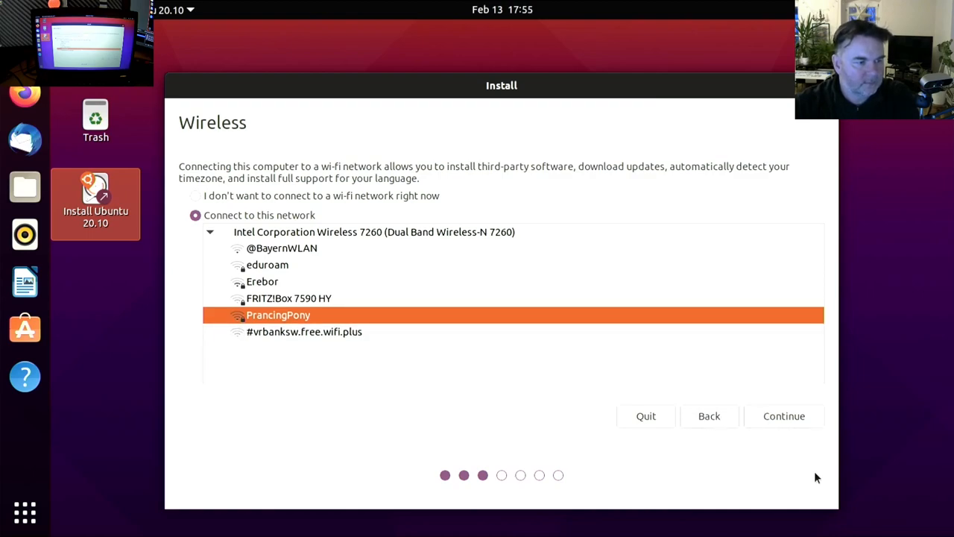
{"action": "left_click", "coordinate": [784, 416]}
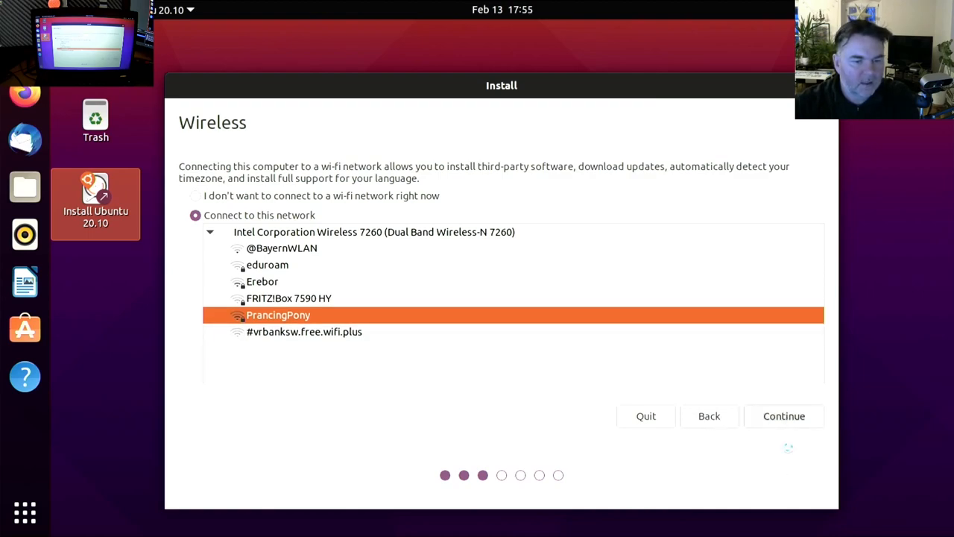
Keep Normal installation with update downloads, enable third-party software, and continue.
{"action": "left_click", "coordinate": [785, 416]}
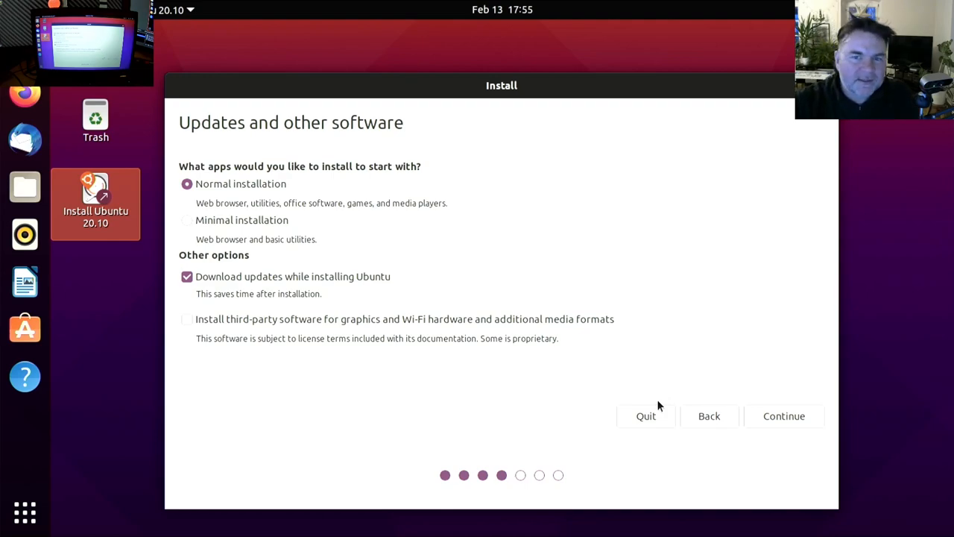
{"action": "mouse_move", "coordinate": [220, 155]}
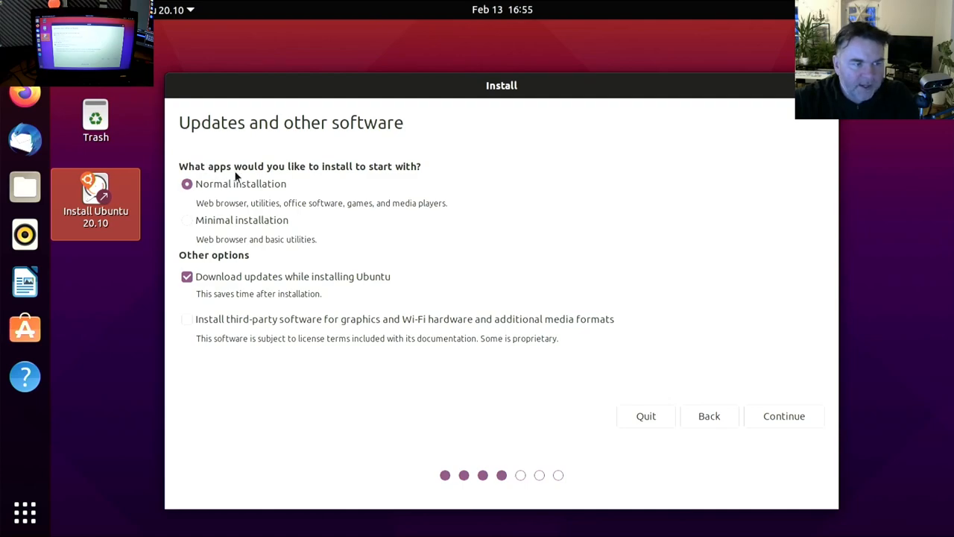
{"action": "mouse_move", "coordinate": [188, 294]}
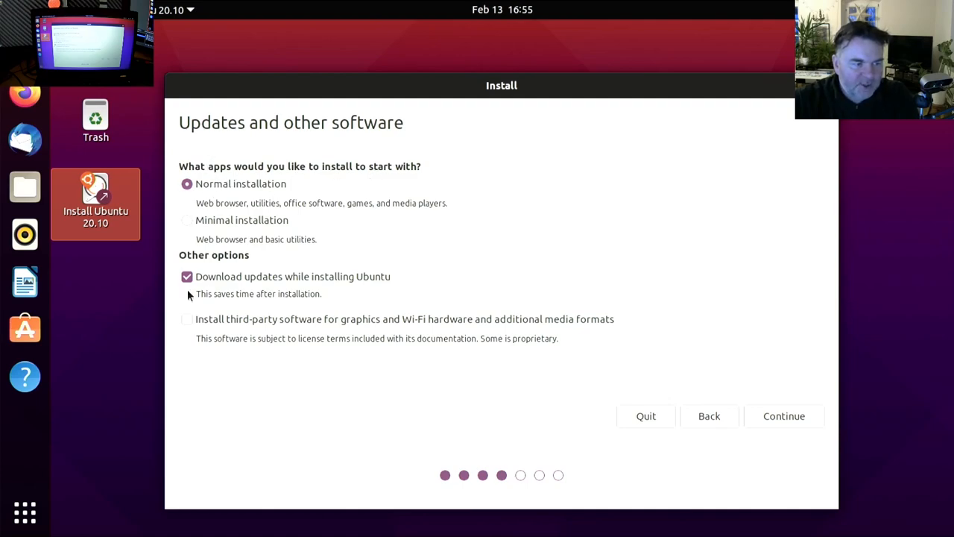
{"action": "mouse_move", "coordinate": [325, 290]}
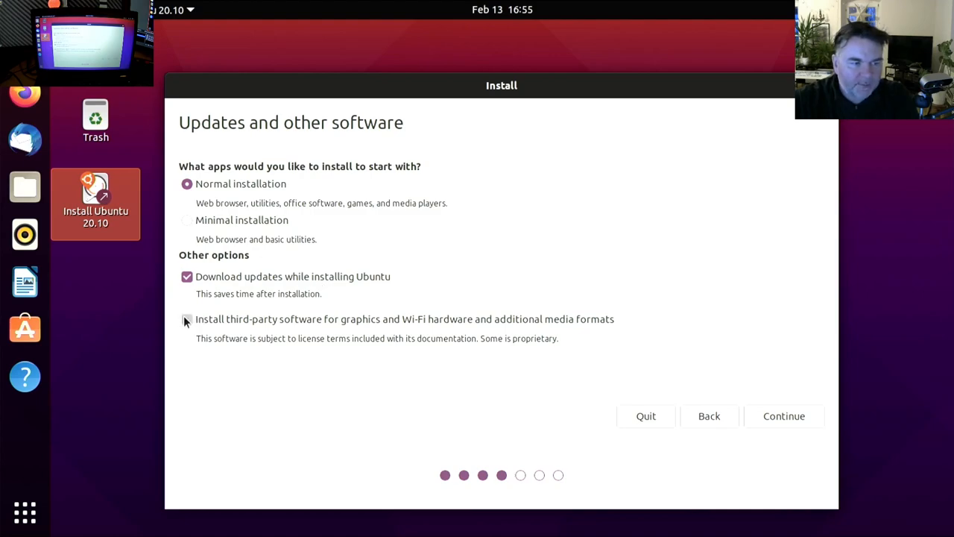
{"action": "left_click", "coordinate": [186, 319]}
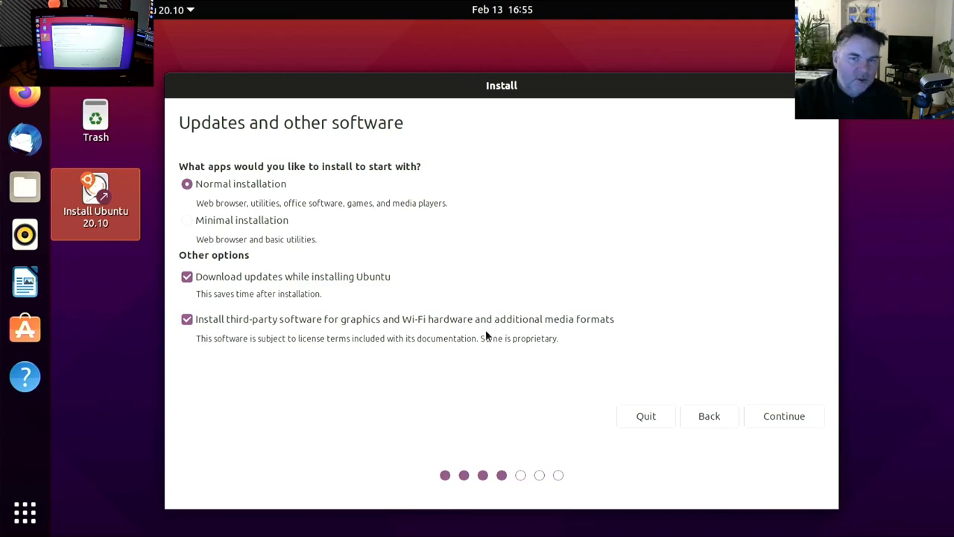
{"action": "mouse_move", "coordinate": [498, 328]}
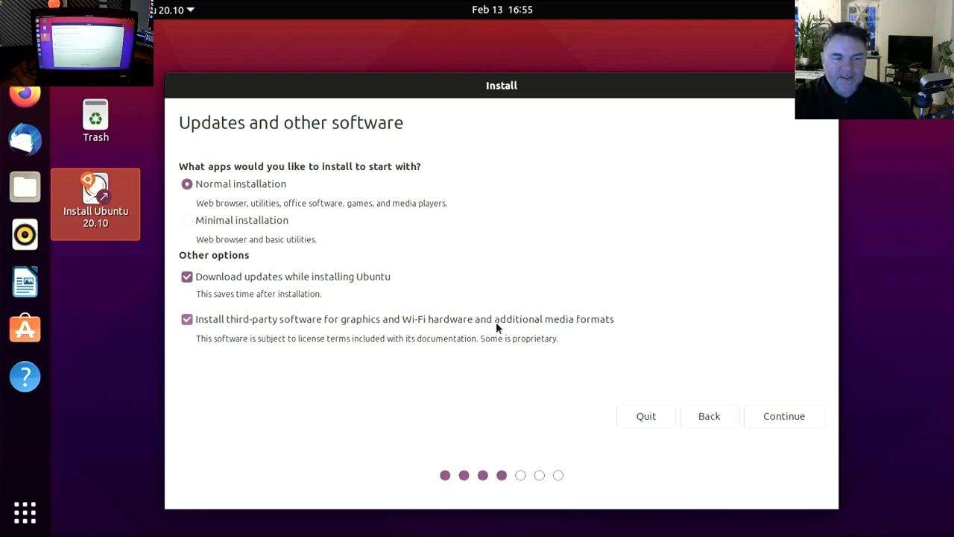
{"action": "mouse_move", "coordinate": [663, 349]}
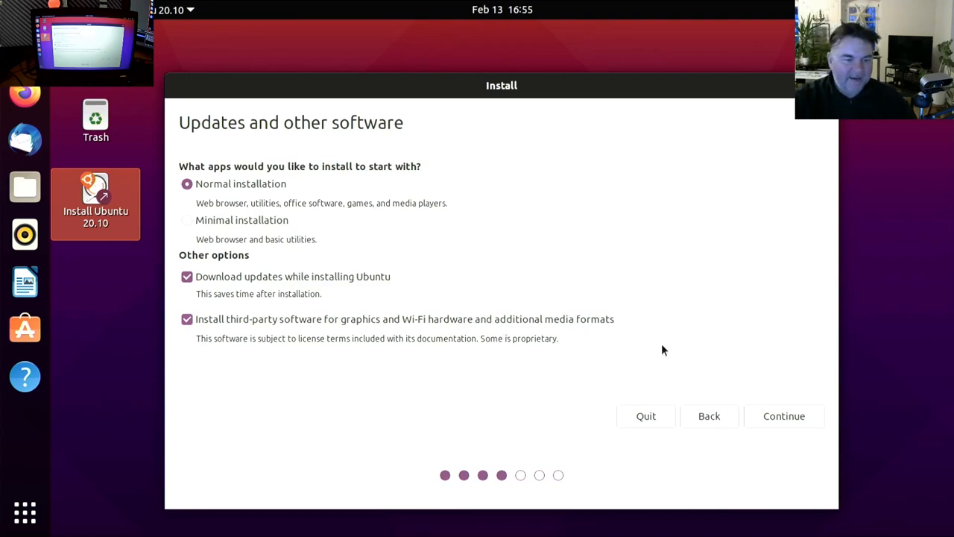
{"action": "left_click", "coordinate": [784, 414]}
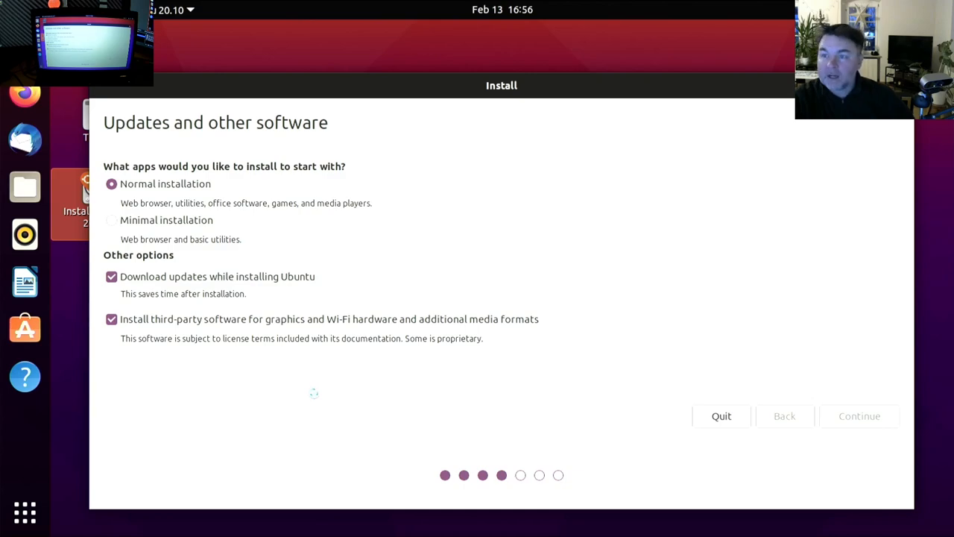
Keep 'Install Ubuntu alongside Windows 10' and choose Install Now, reaching the write-changes confirmation.
{"action": "left_click", "coordinate": [859, 414]}
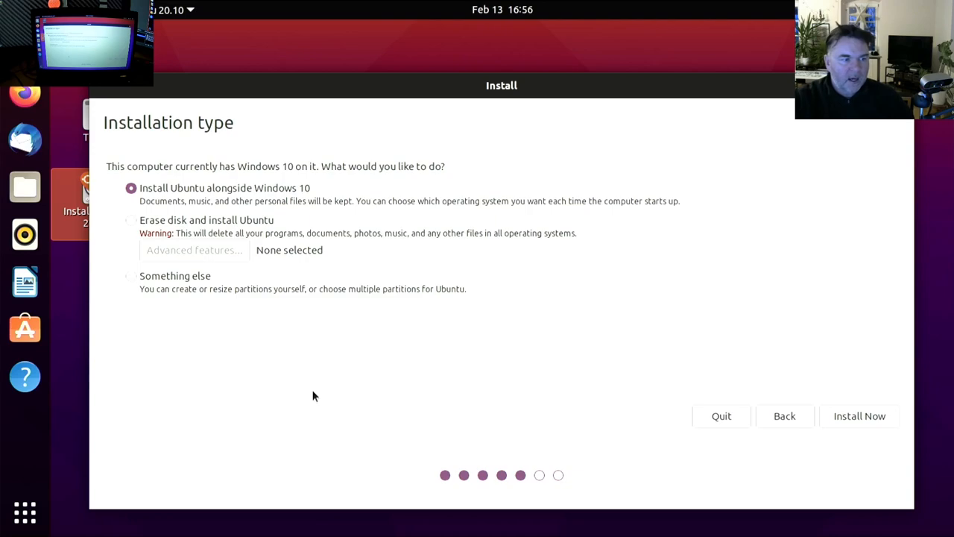
{"action": "mouse_move", "coordinate": [405, 186]}
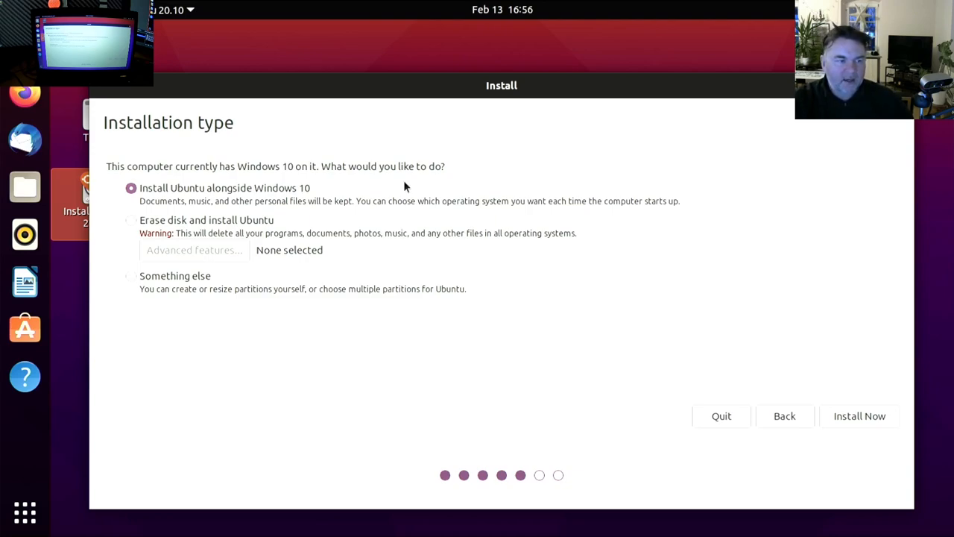
{"action": "mouse_move", "coordinate": [200, 176]}
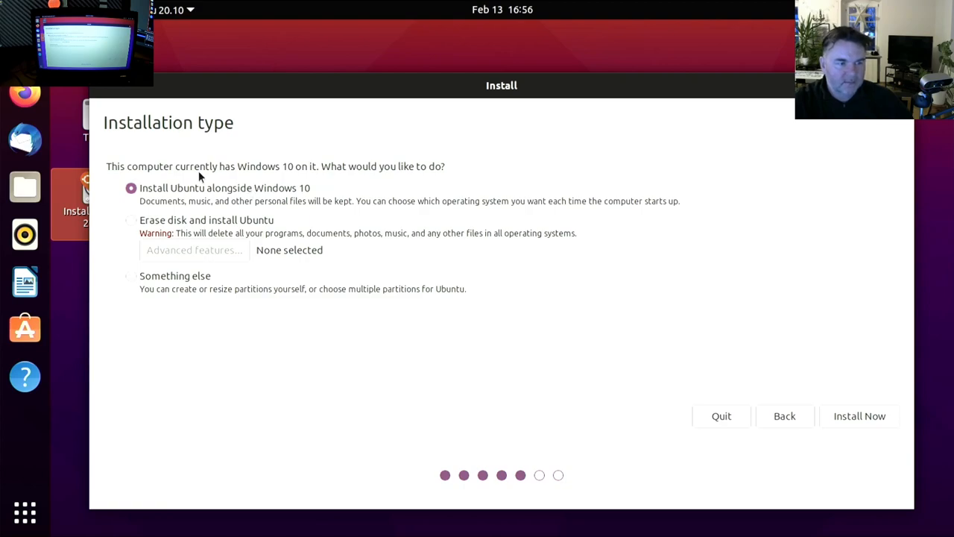
{"action": "mouse_move", "coordinate": [197, 197]}
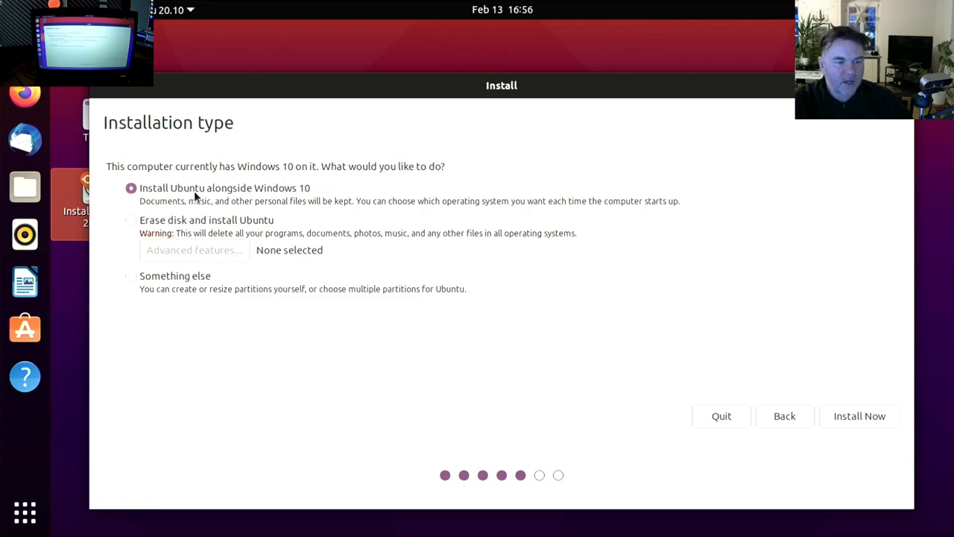
{"action": "mouse_move", "coordinate": [864, 426]}
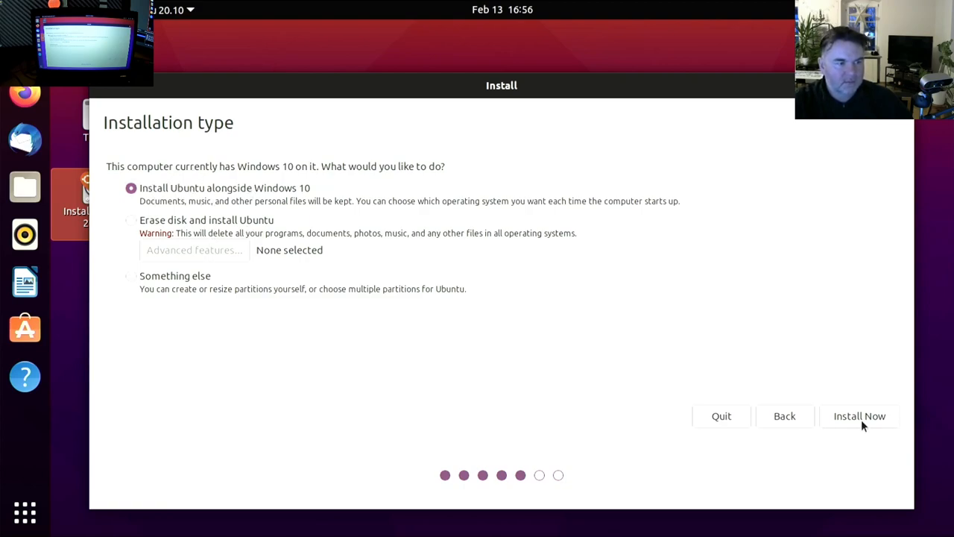
{"action": "mouse_move", "coordinate": [856, 423]}
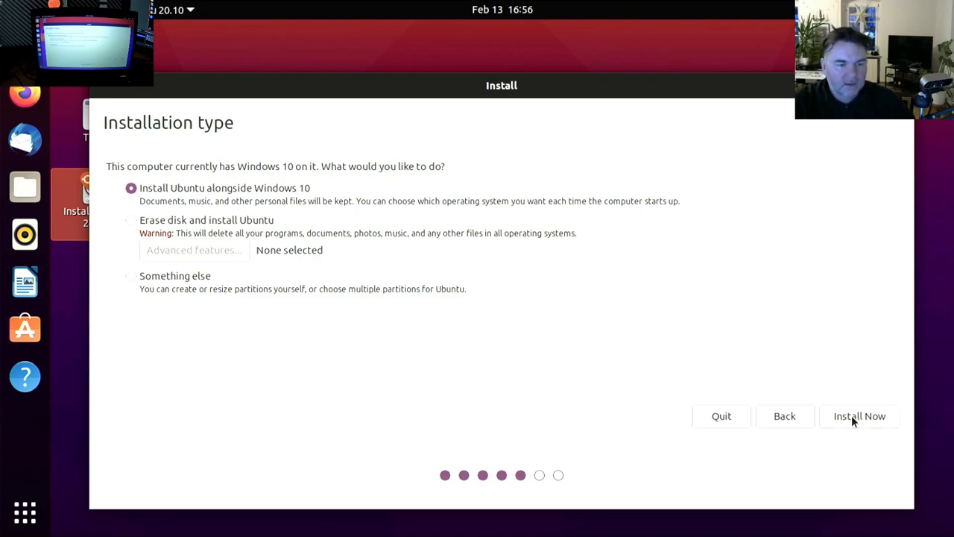
{"action": "left_click", "coordinate": [859, 416]}
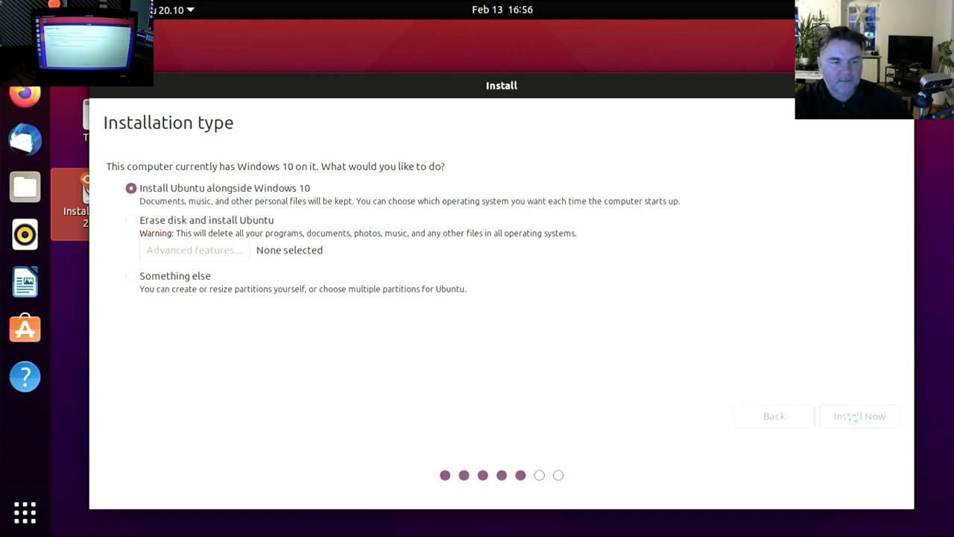
{"action": "left_click", "coordinate": [859, 416]}
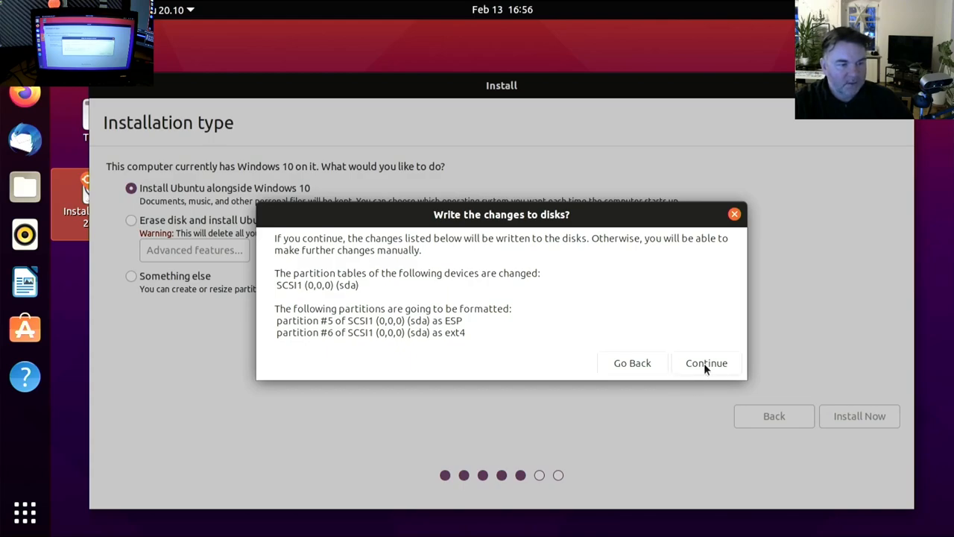
Approve writing the partition changes and accept Berlin as the time-zone location.
{"action": "left_click", "coordinate": [707, 364]}
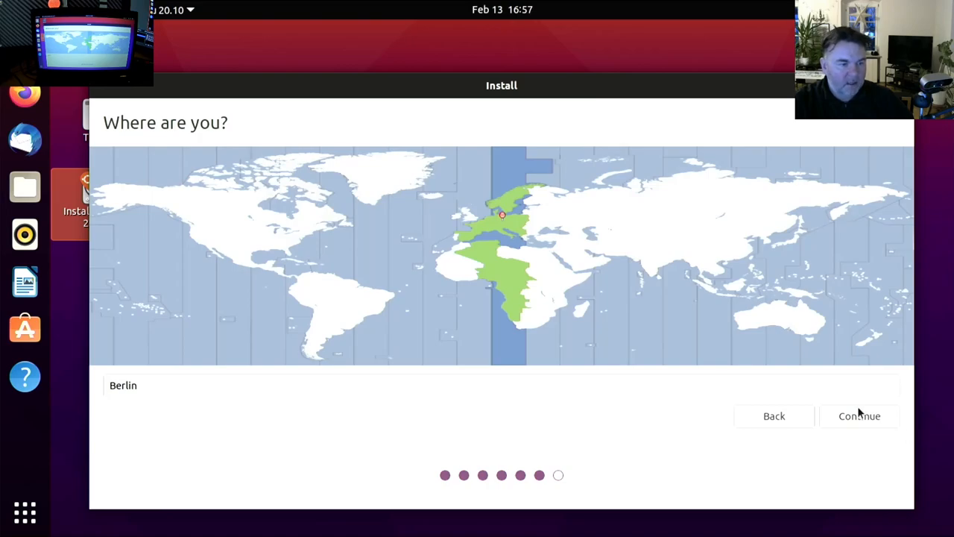
{"action": "left_click", "coordinate": [859, 415]}
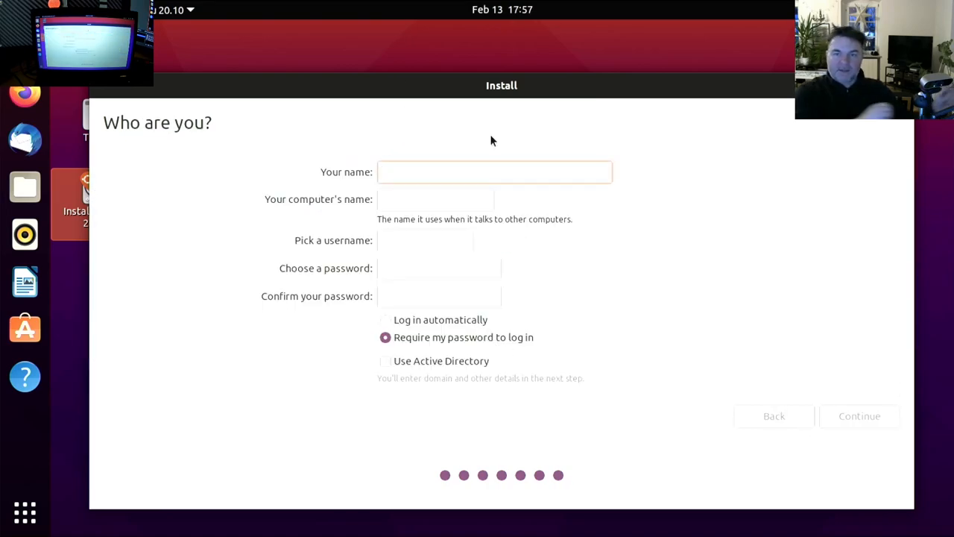
Enter the user's name and rename the computer to HelmsDeep.
{"action": "left_click", "coordinate": [495, 171]}
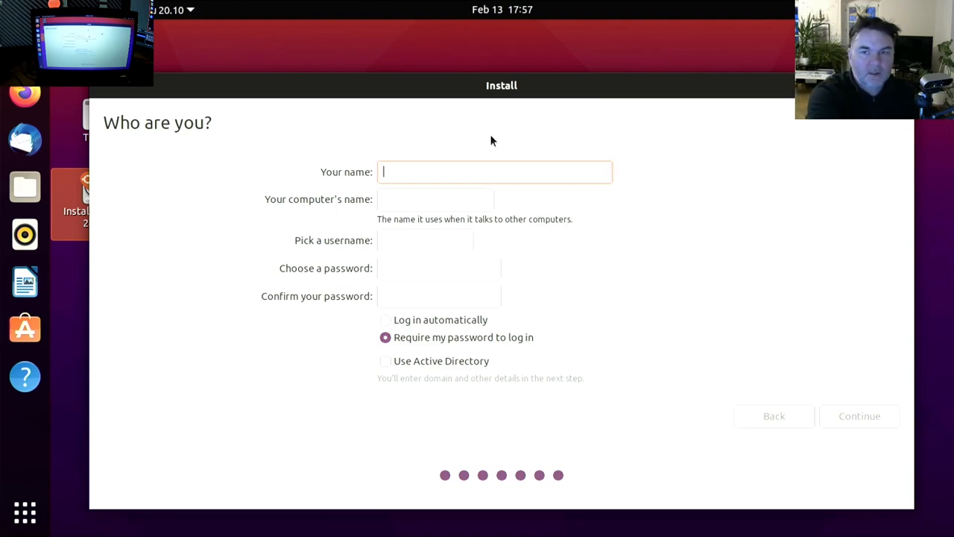
{"action": "type", "text": "nijk"}
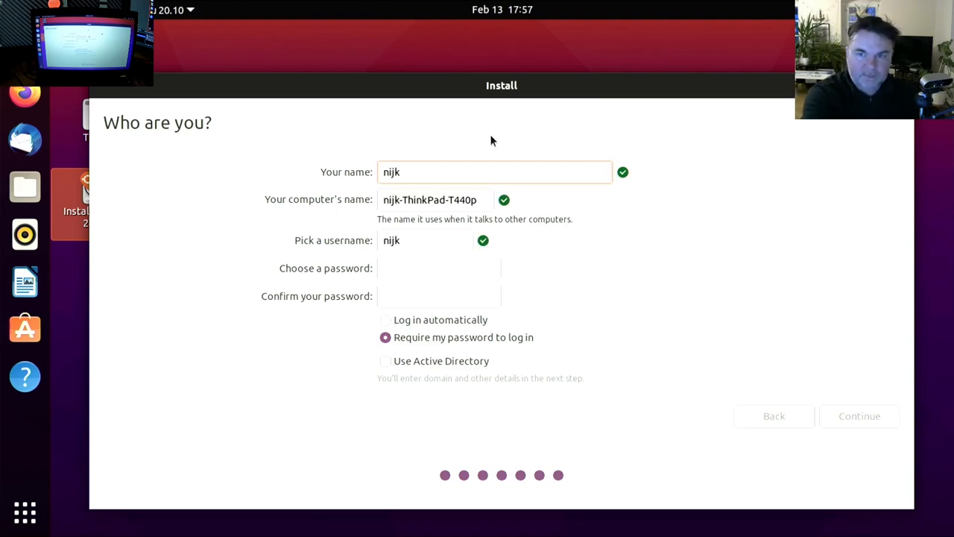
{"action": "key", "text": "BackSpace"}
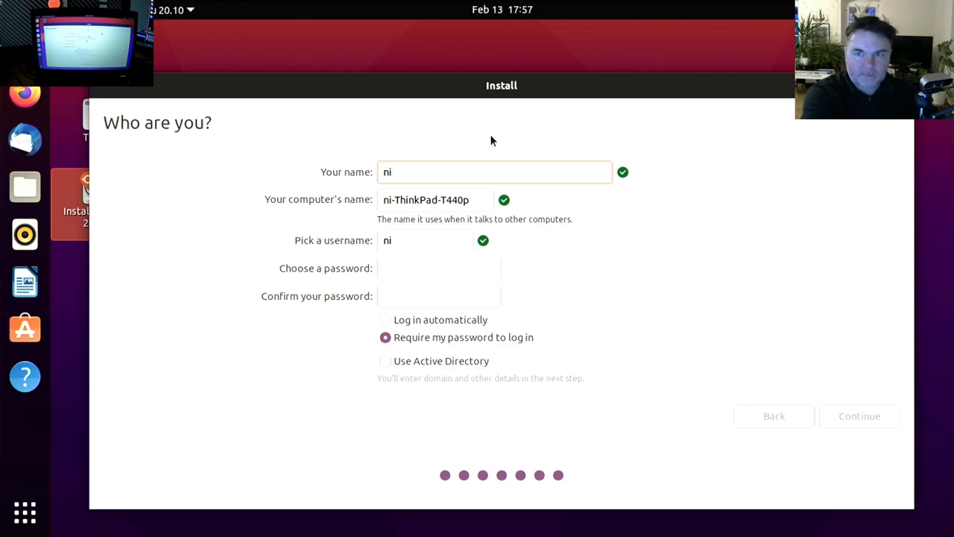
{"action": "type", "text": "ko"}
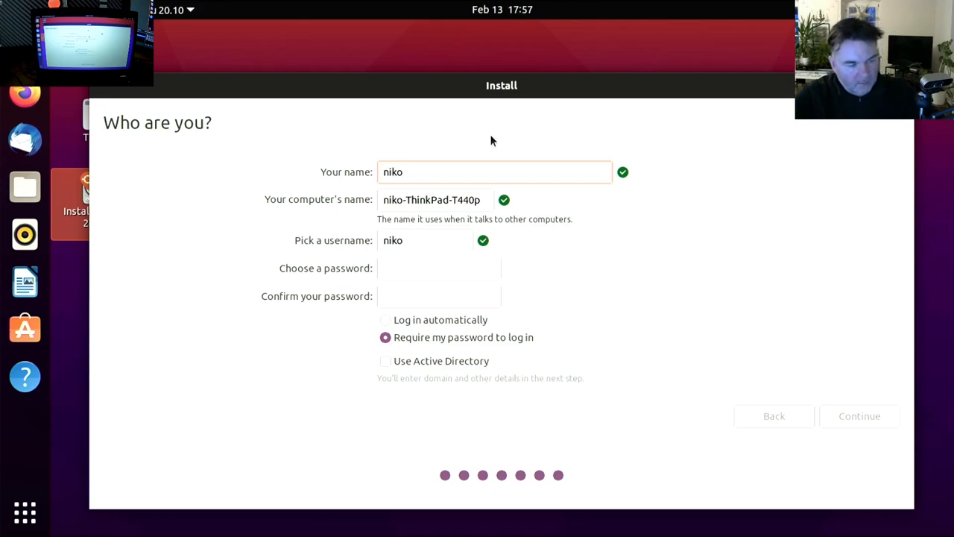
{"action": "triple_click", "coordinate": [430, 200]}
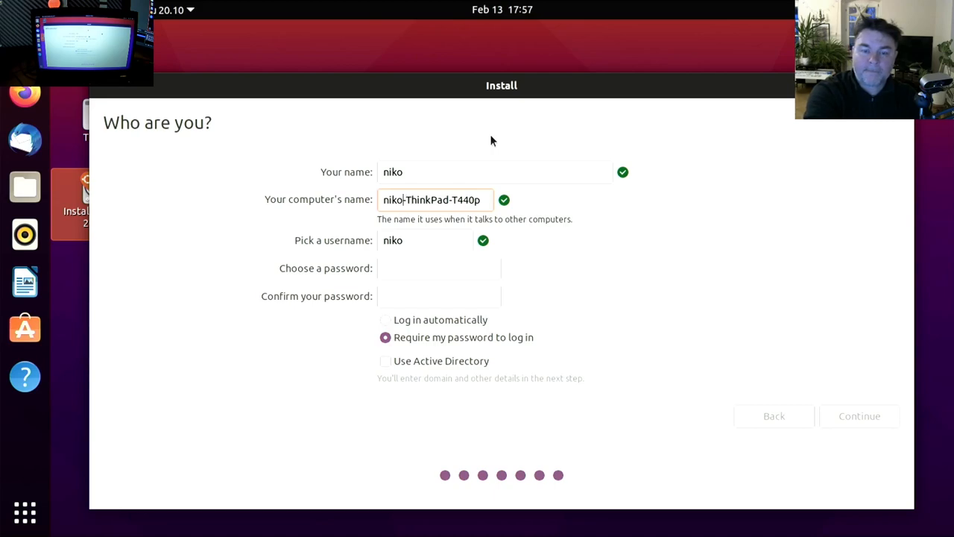
{"action": "key", "text": "BackSpace"}
{"action": "type", "text": "H"}
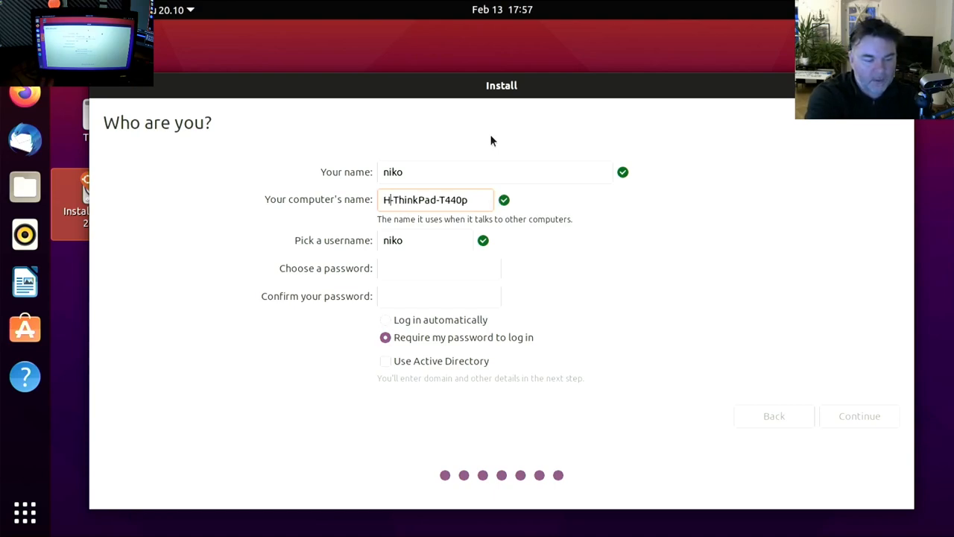
{"action": "type", "text": "elmsDeep-"}
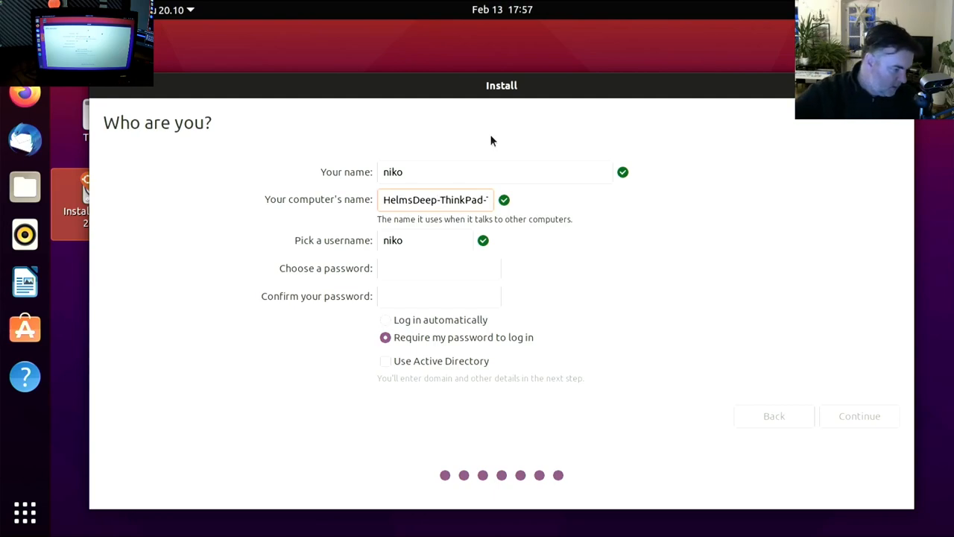
Enter and confirm the password, then submit the account details to begin installing.
{"action": "left_click", "coordinate": [439, 268]}
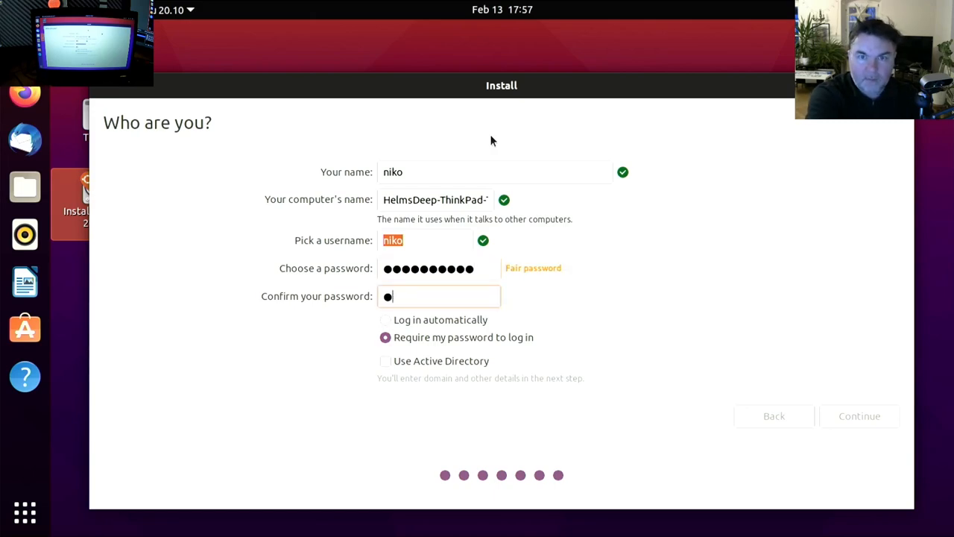
{"action": "type", "text": "●●●●"}
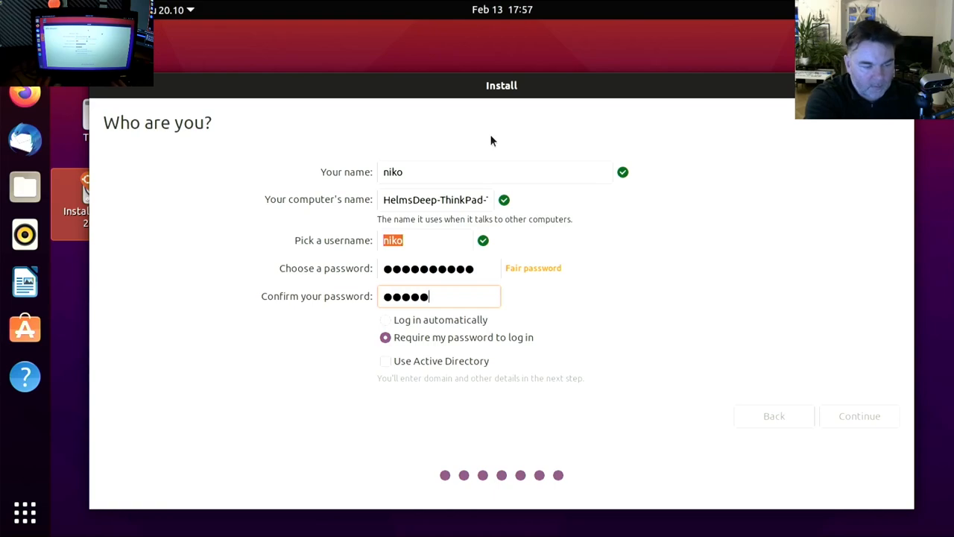
{"action": "type", "text": "●●●●●●"}
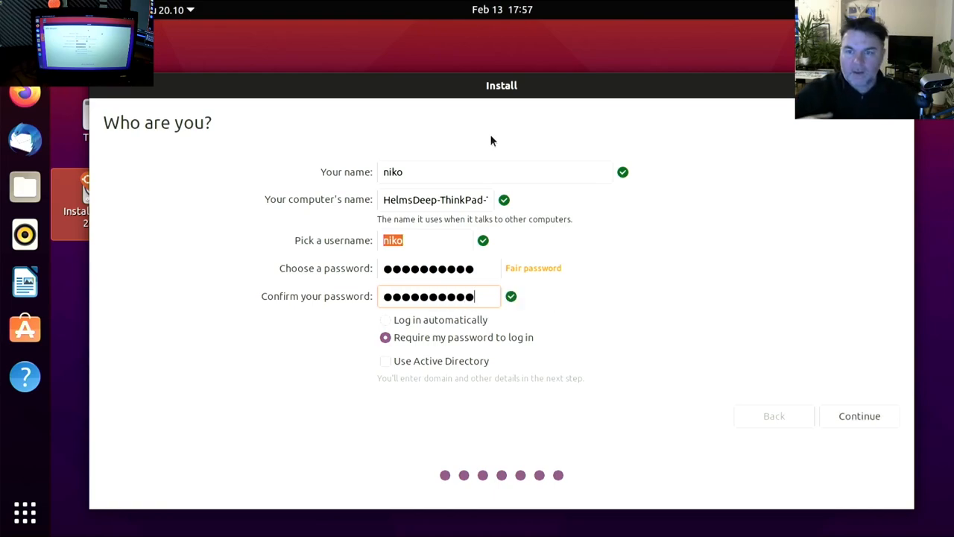
{"action": "mouse_move", "coordinate": [489, 128]}
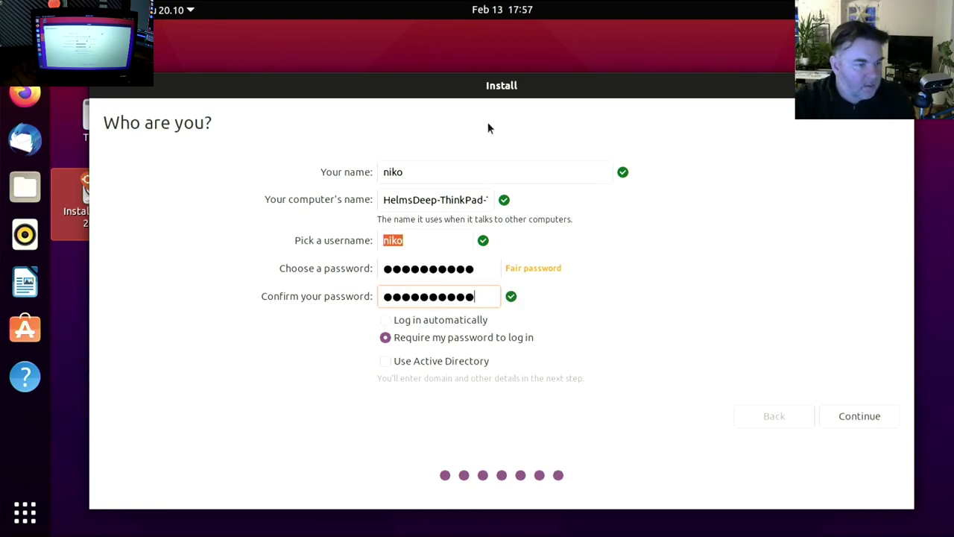
{"action": "mouse_move", "coordinate": [481, 357]}
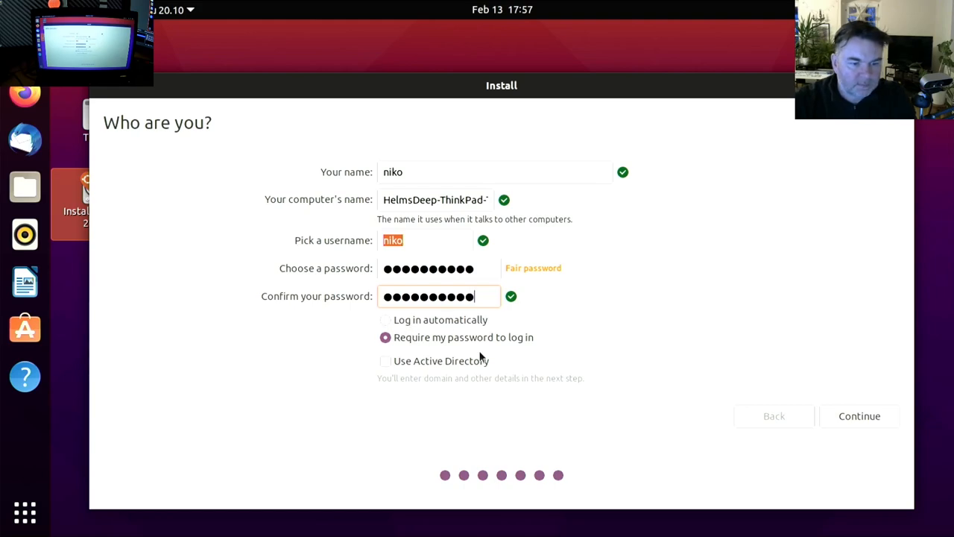
{"action": "left_click", "coordinate": [859, 414]}
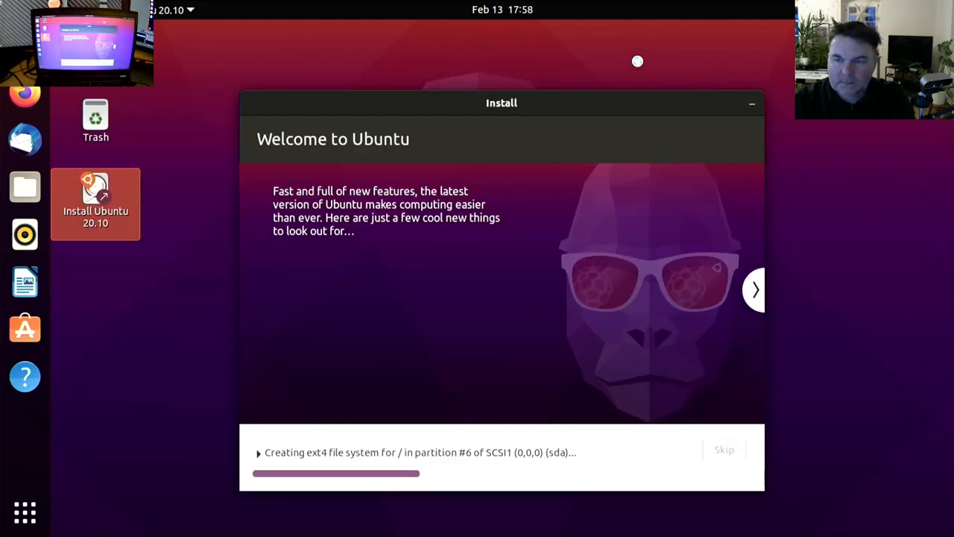
{"action": "mouse_move", "coordinate": [561, 197]}
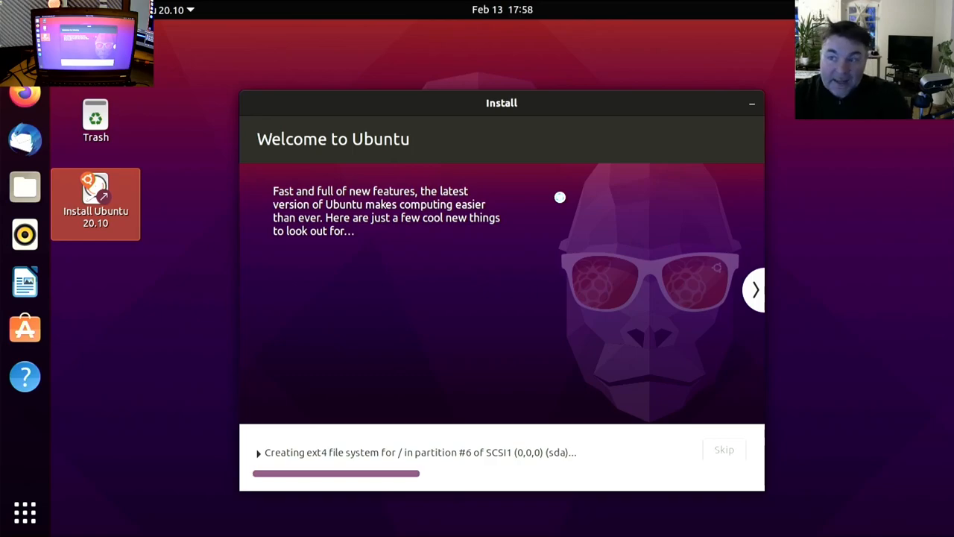
{"action": "mouse_move", "coordinate": [577, 167]}
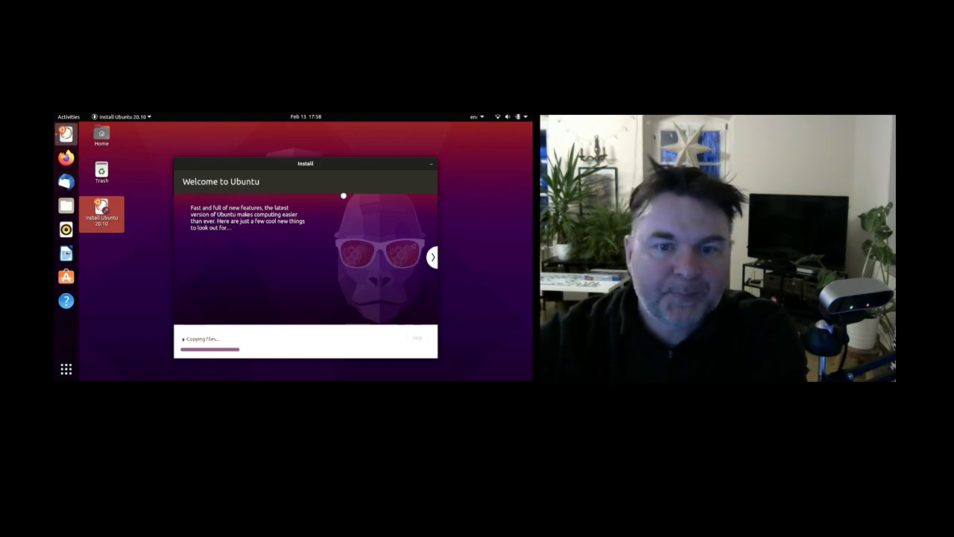
Let the installer copy files while the Find even more software slide shows.
{"action": "left_click", "coordinate": [432, 256]}
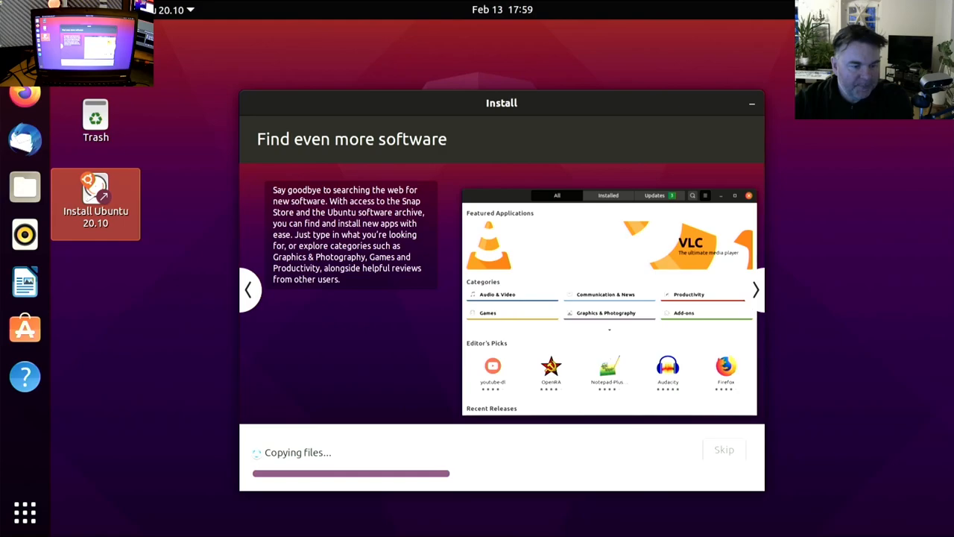
{"action": "left_click", "coordinate": [260, 417]}
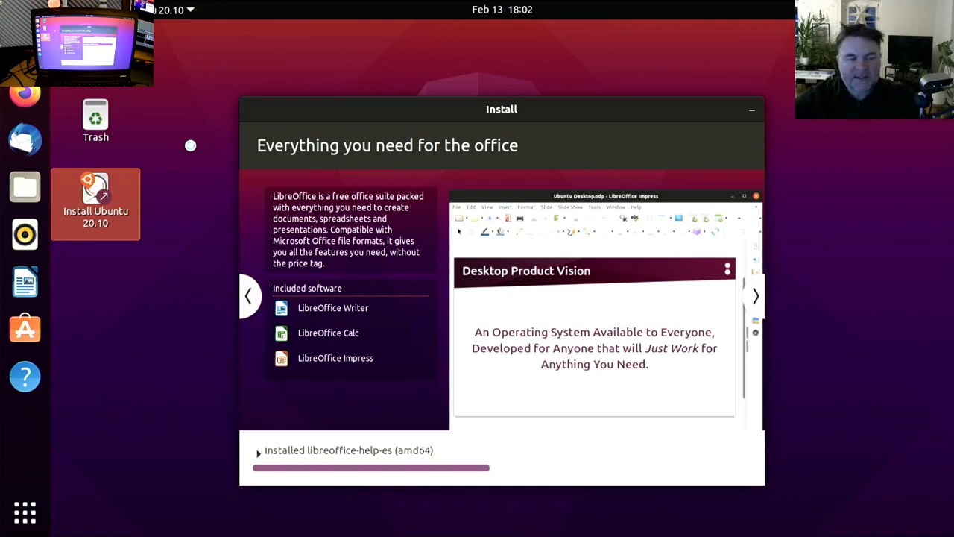
Wait through Configuring hardware until the grub-install /dev/sda fatal error appears.
{"action": "left_click", "coordinate": [755, 295]}
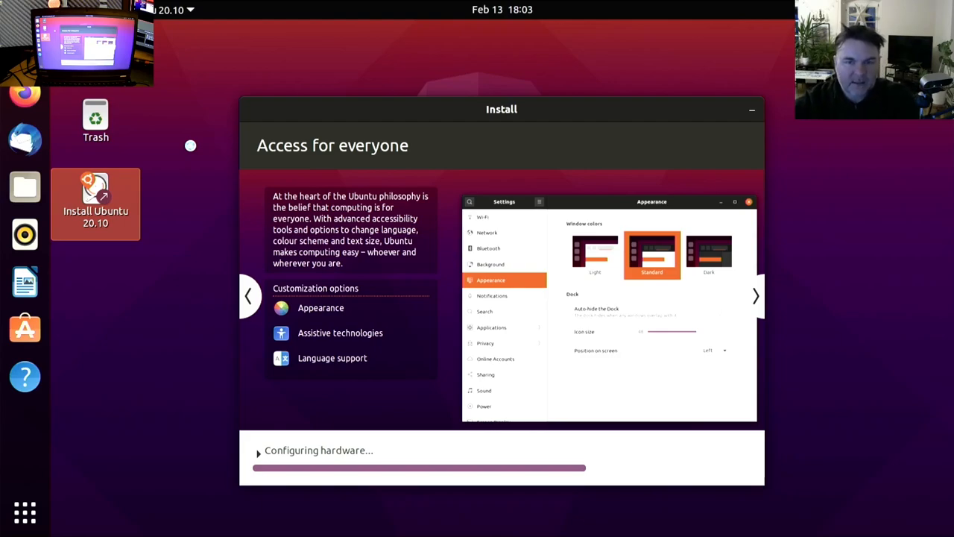
{"action": "left_click", "coordinate": [754, 296]}
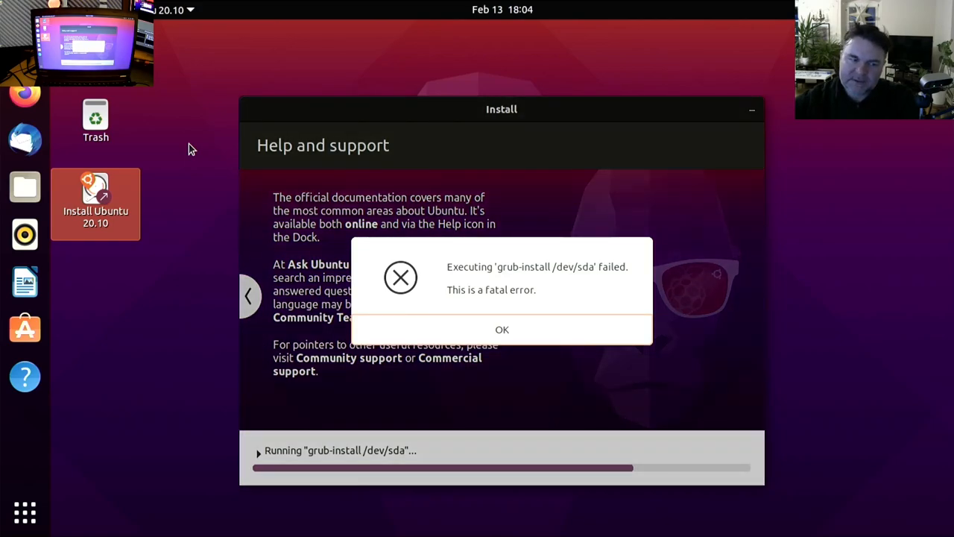
{"action": "mouse_move", "coordinate": [545, 364]}
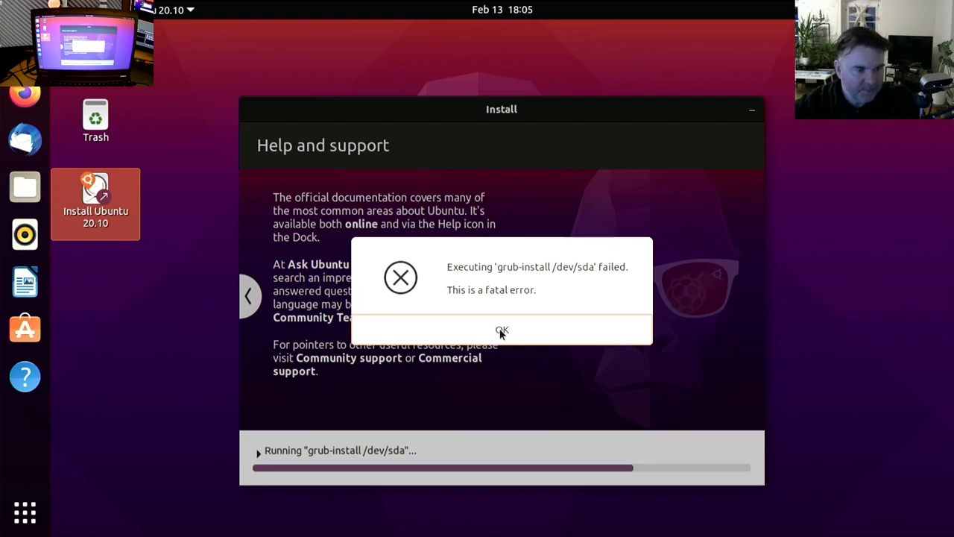
Acknowledge the GRUB error and choose Restart Now in the Installation Complete dialog.
{"action": "left_click", "coordinate": [500, 331]}
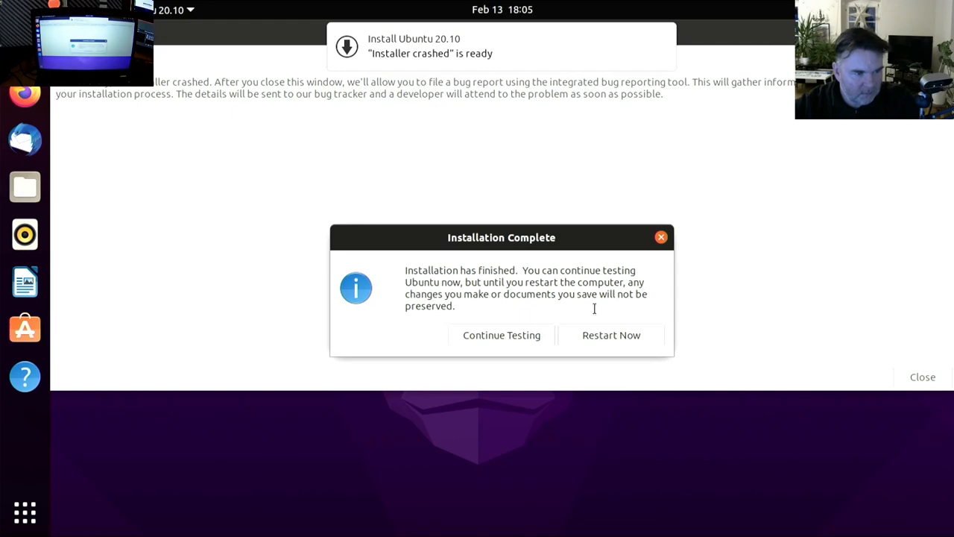
{"action": "mouse_move", "coordinate": [623, 341]}
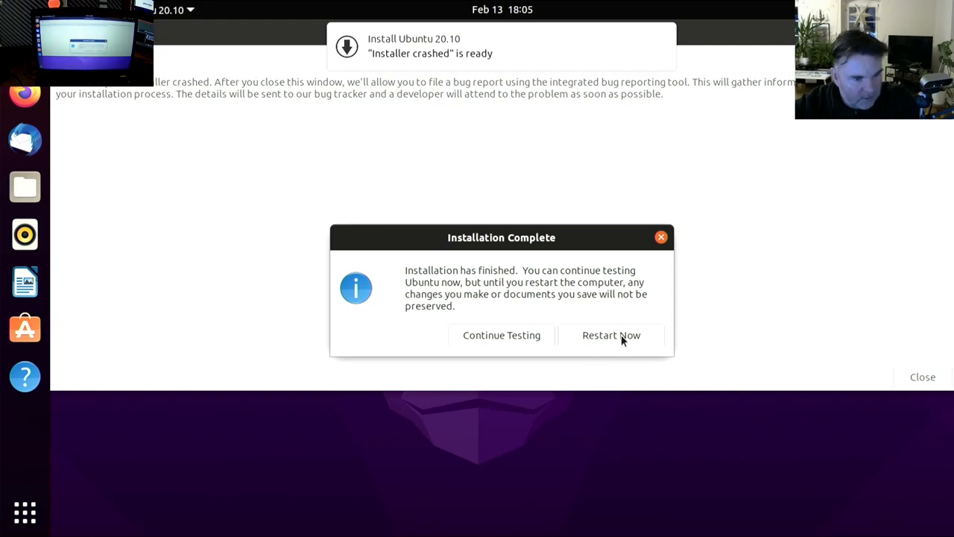
{"action": "left_click", "coordinate": [611, 335]}
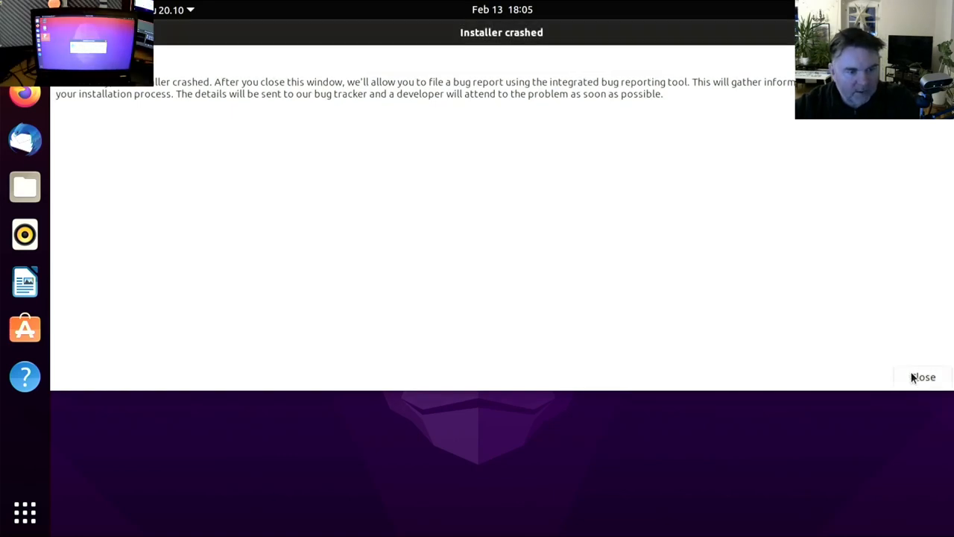
Send the installer crash report to developers, then close the Launchpad login tabs in Firefox.
{"action": "left_click", "coordinate": [923, 377]}
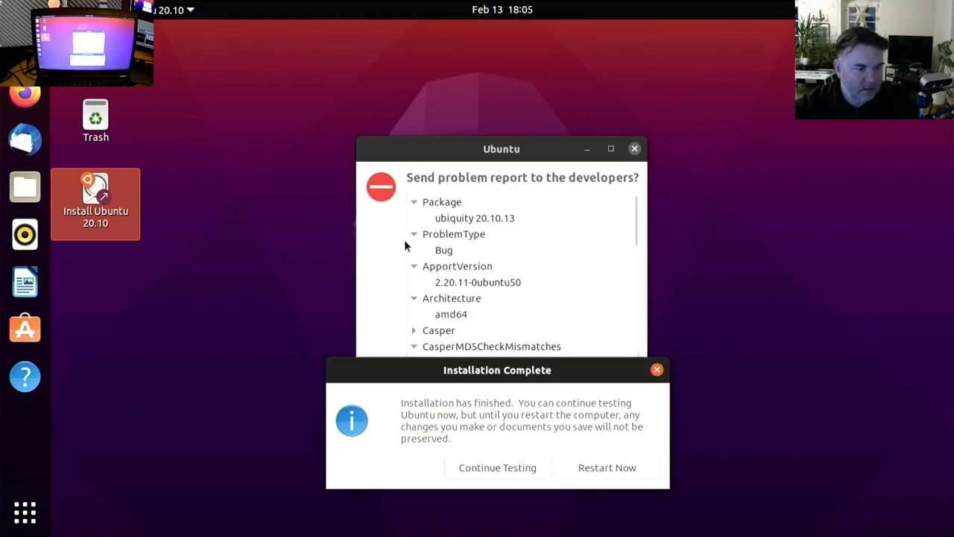
{"action": "left_click", "coordinate": [477, 282]}
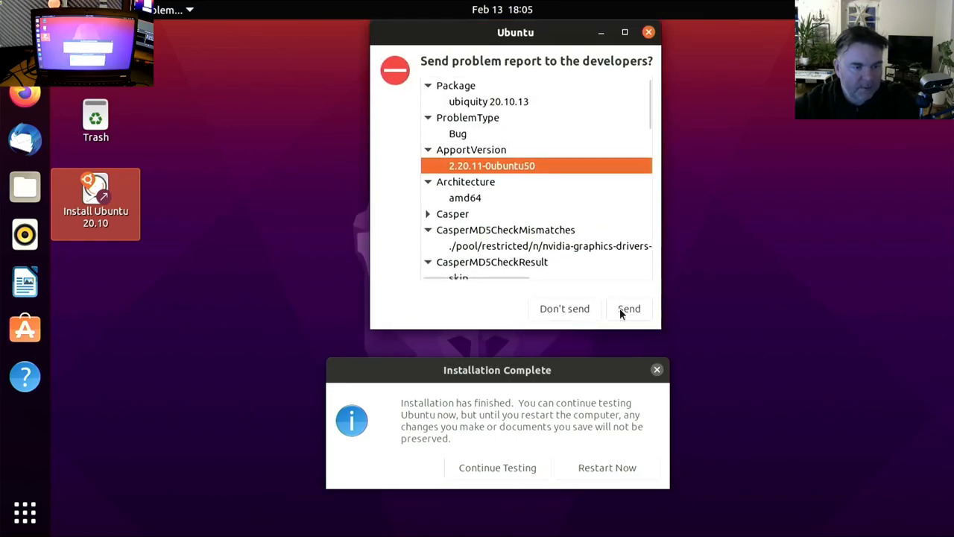
{"action": "left_click", "coordinate": [629, 309]}
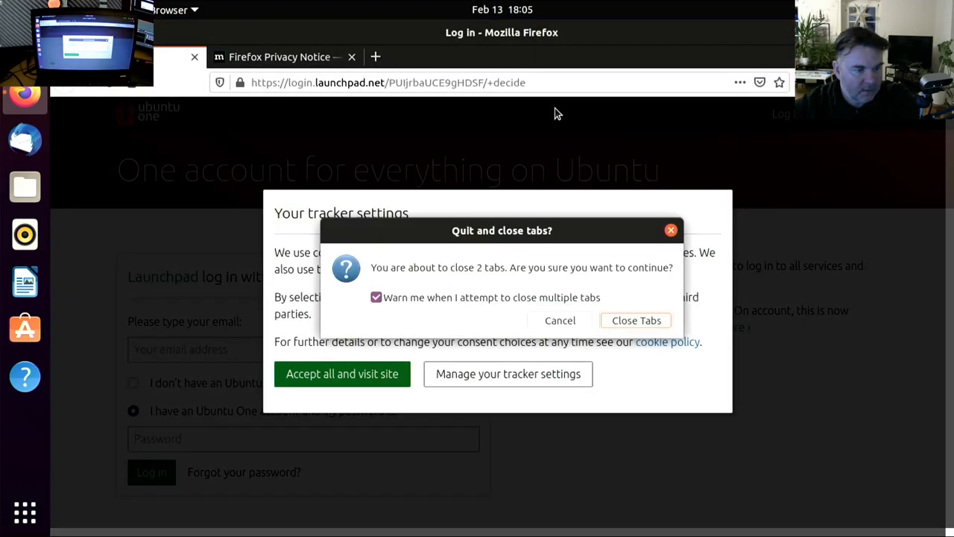
{"action": "left_click", "coordinate": [635, 320]}
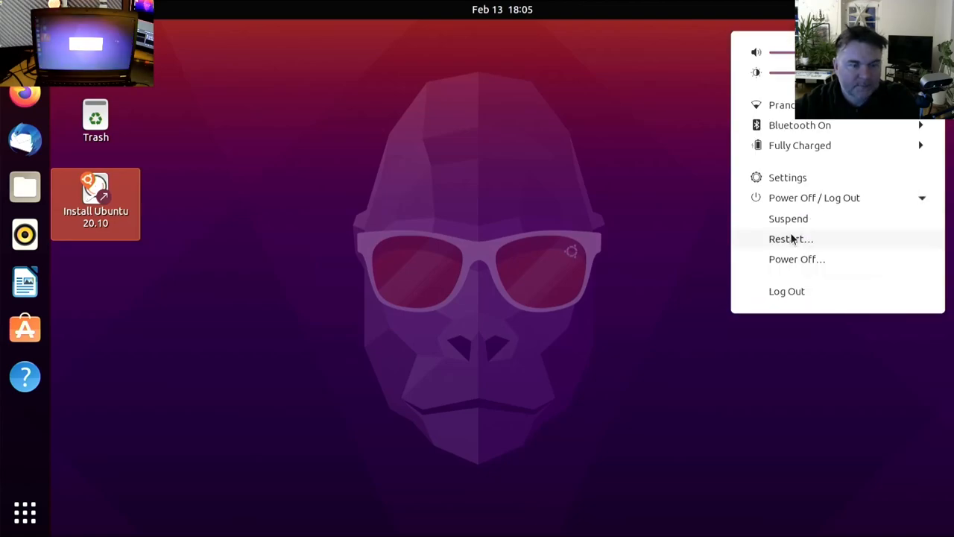
Restart the computer from the system menu to boot into the installed Ubuntu.
{"action": "left_click", "coordinate": [791, 239]}
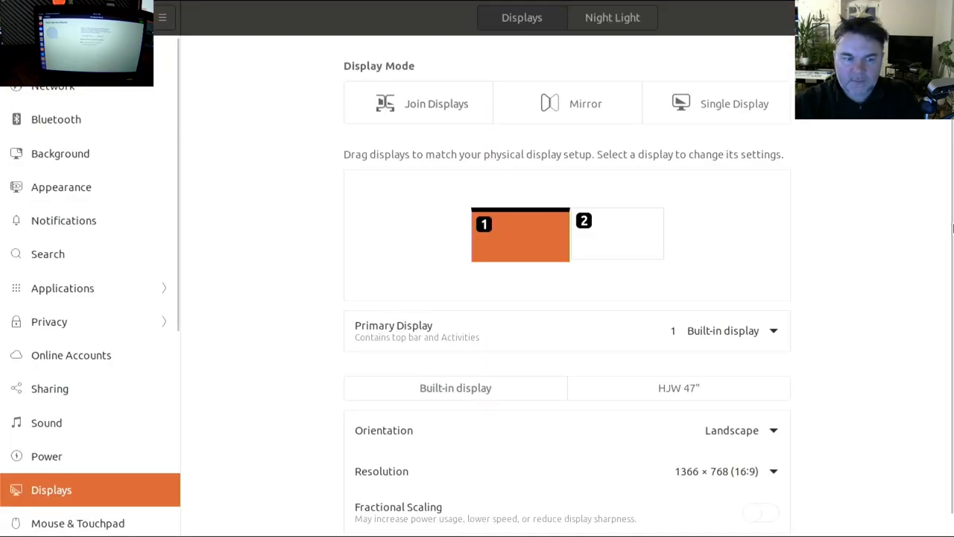
{"action": "mouse_move", "coordinate": [662, 9]}
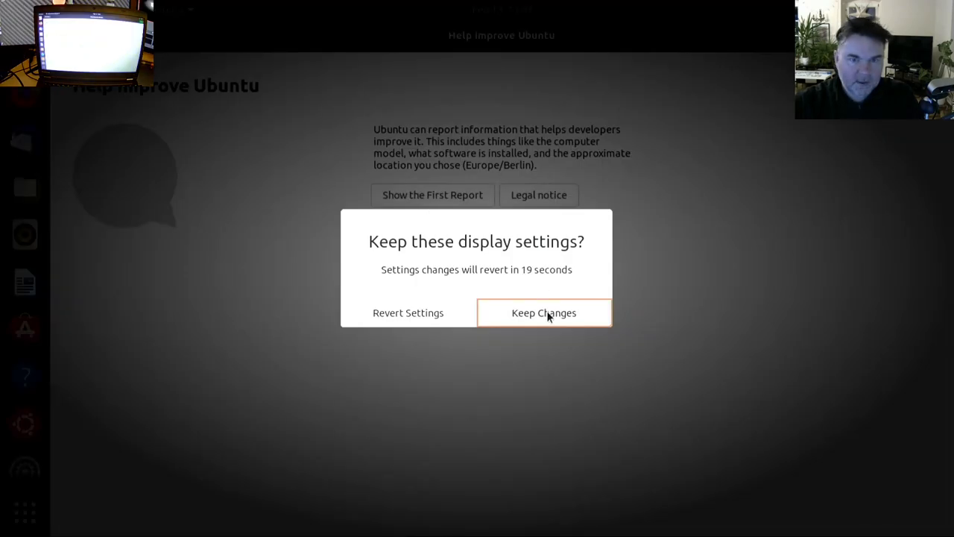
Keep the changed built-in and external display configuration.
{"action": "left_click", "coordinate": [542, 313]}
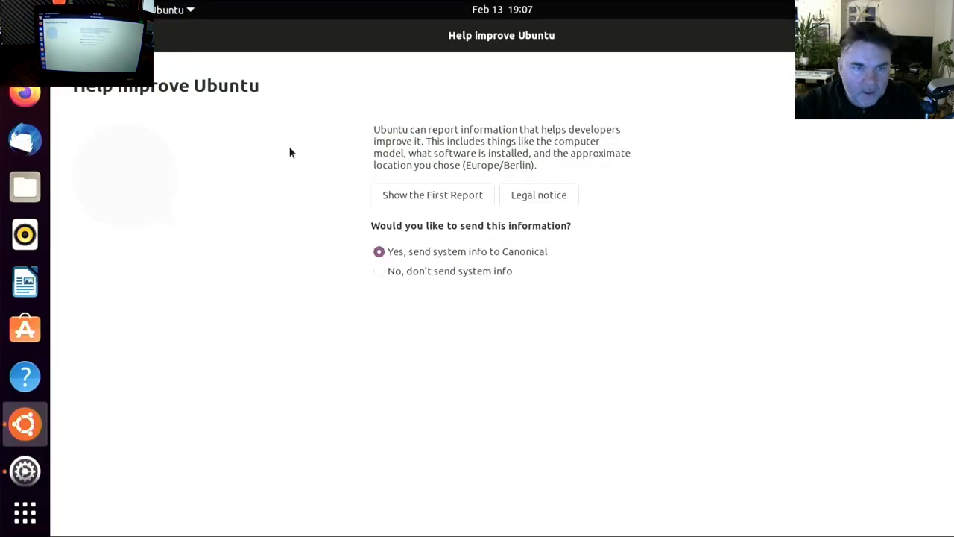
{"action": "mouse_move", "coordinate": [325, 161]}
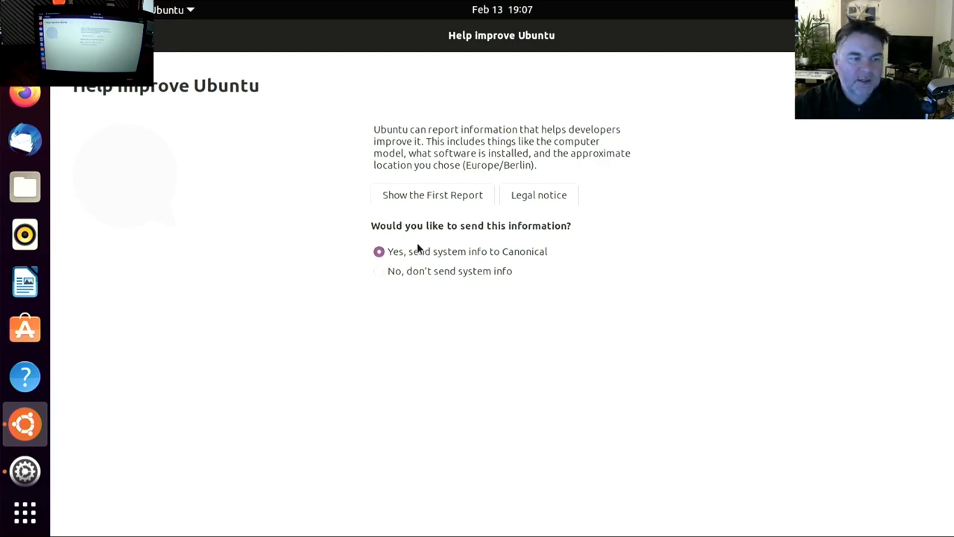
{"action": "mouse_move", "coordinate": [450, 227]}
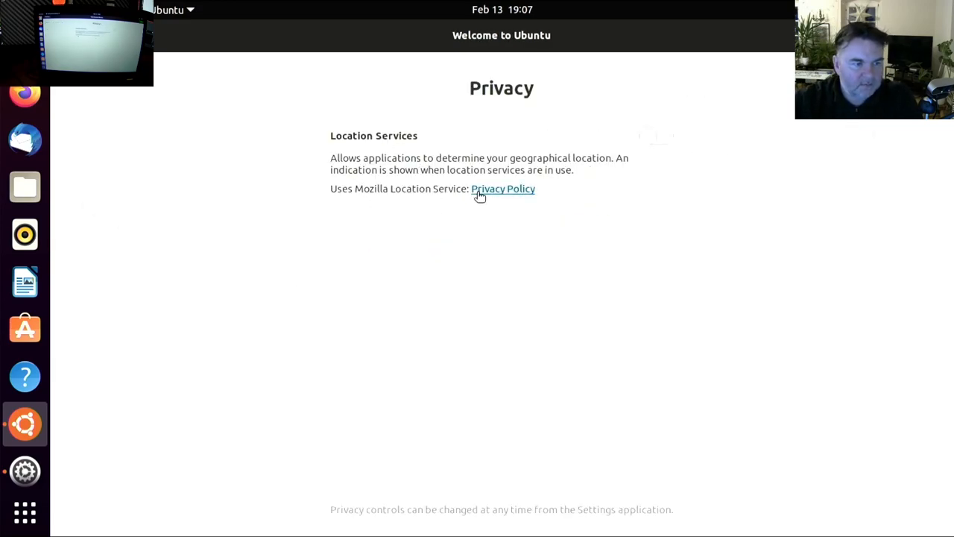
Continue past the Privacy page to the Ready to go page of the welcome setup.
{"action": "left_click", "coordinate": [656, 136]}
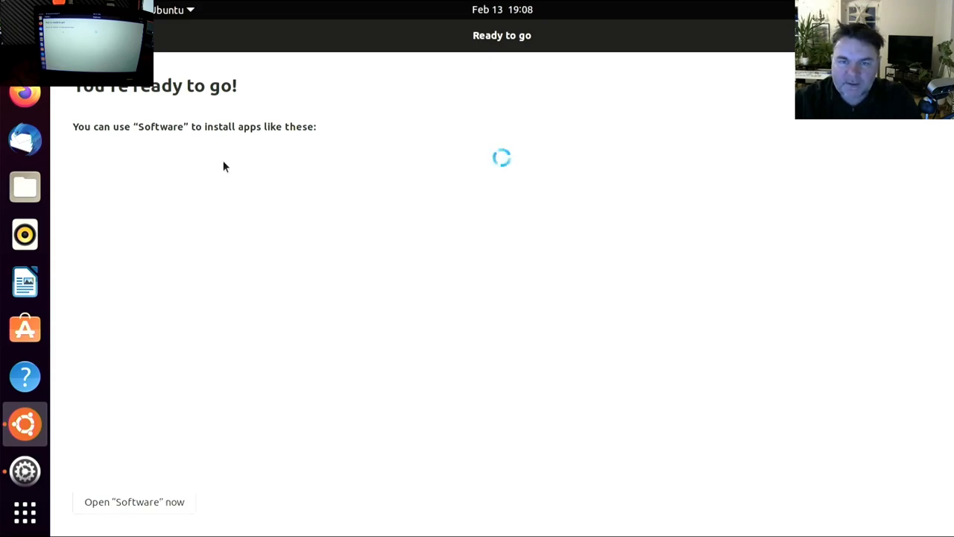
{"action": "mouse_move", "coordinate": [361, 237]}
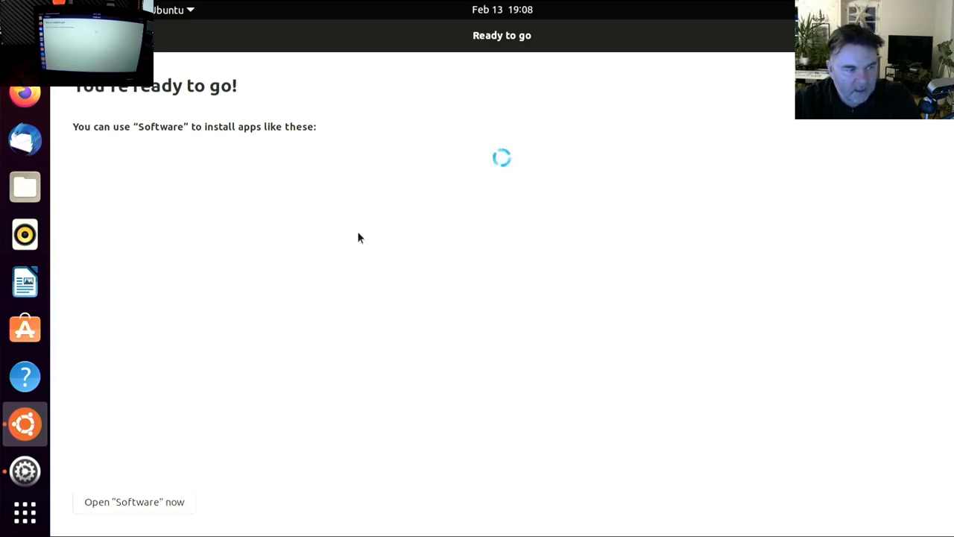
{"action": "mouse_move", "coordinate": [179, 350]}
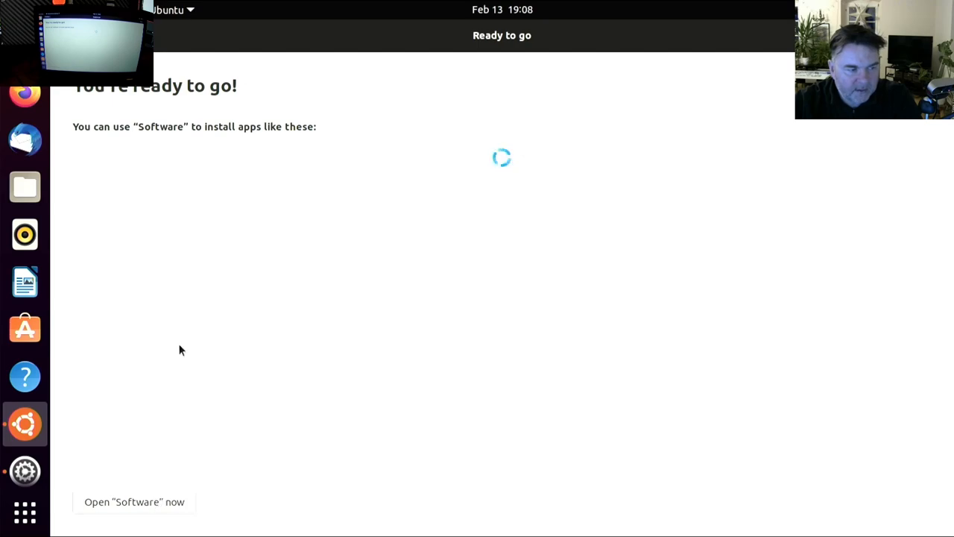
{"action": "mouse_move", "coordinate": [105, 510]}
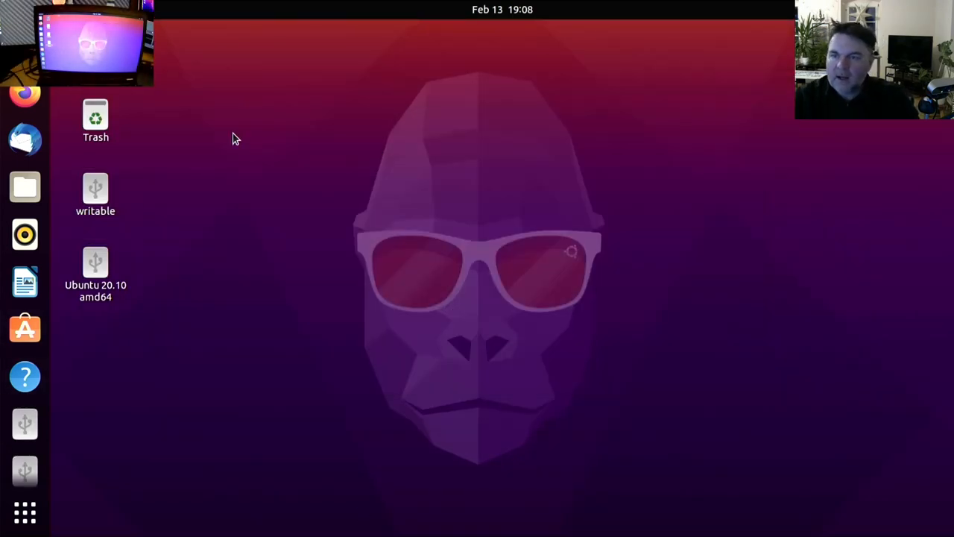
{"action": "mouse_move", "coordinate": [178, 23]}
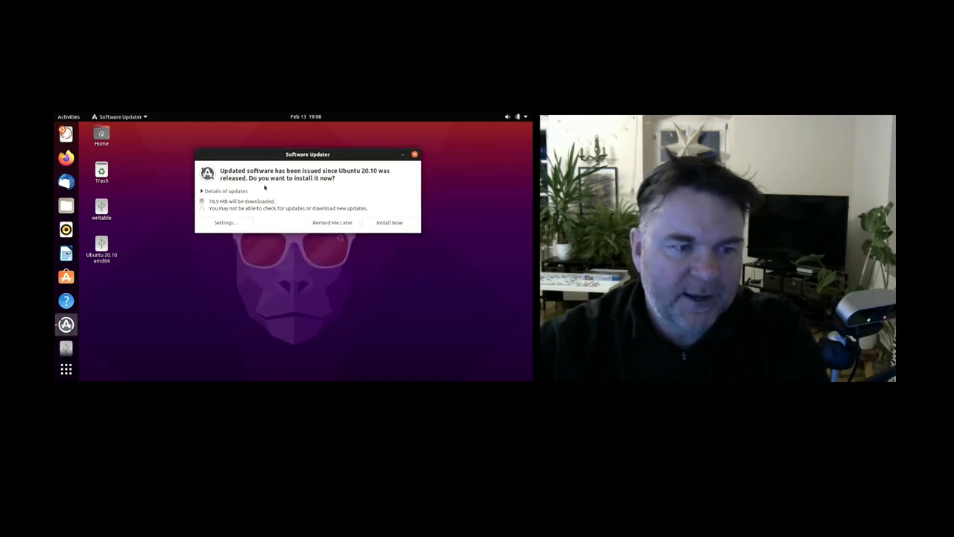
Review the office suite language package updates list and dismiss the update offer.
{"action": "left_click", "coordinate": [227, 191]}
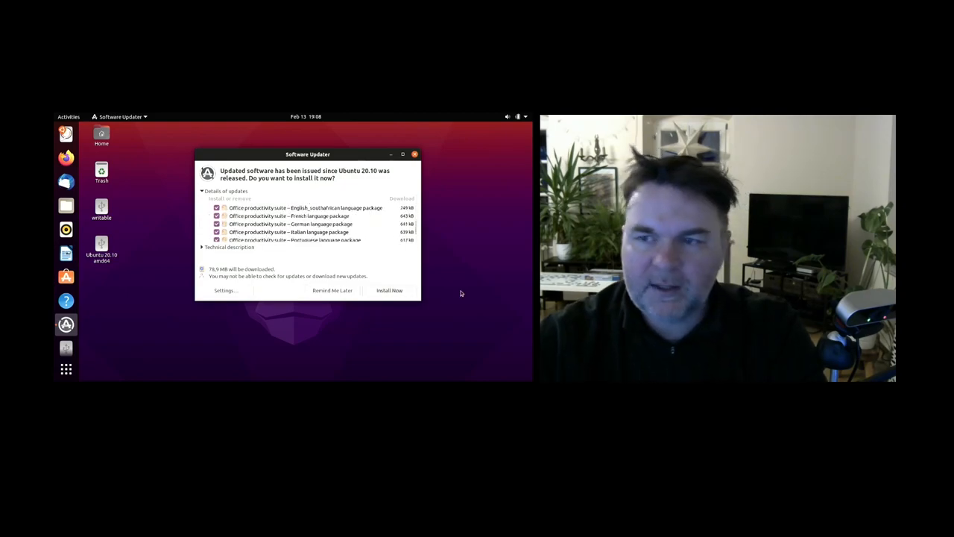
{"action": "left_click", "coordinate": [414, 153]}
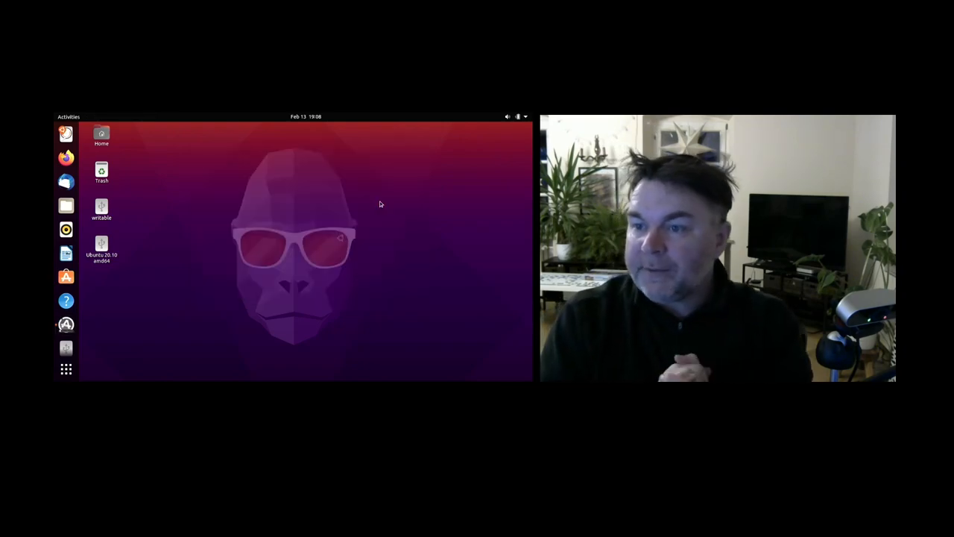